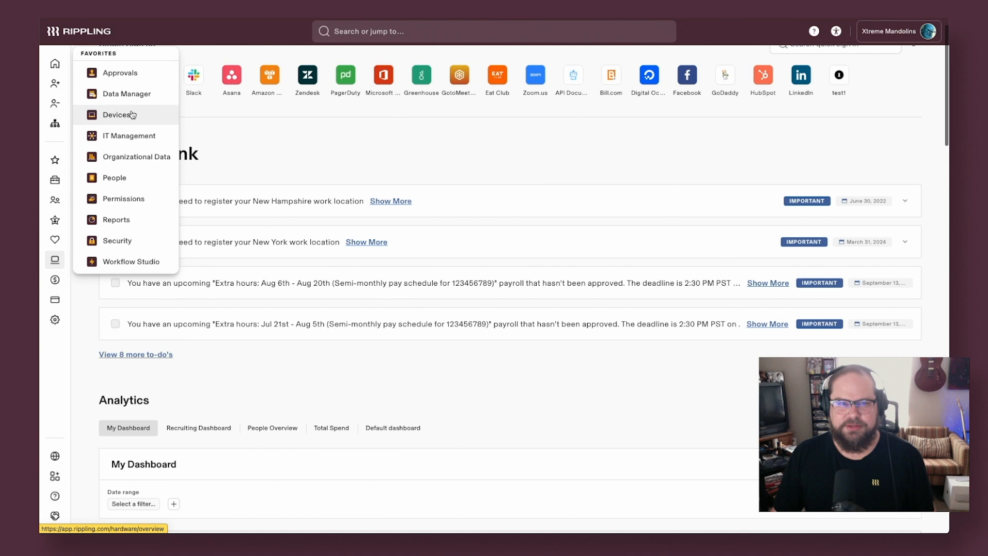
- Go to device management and review the assigned and unassigned device lists
click(119, 114)
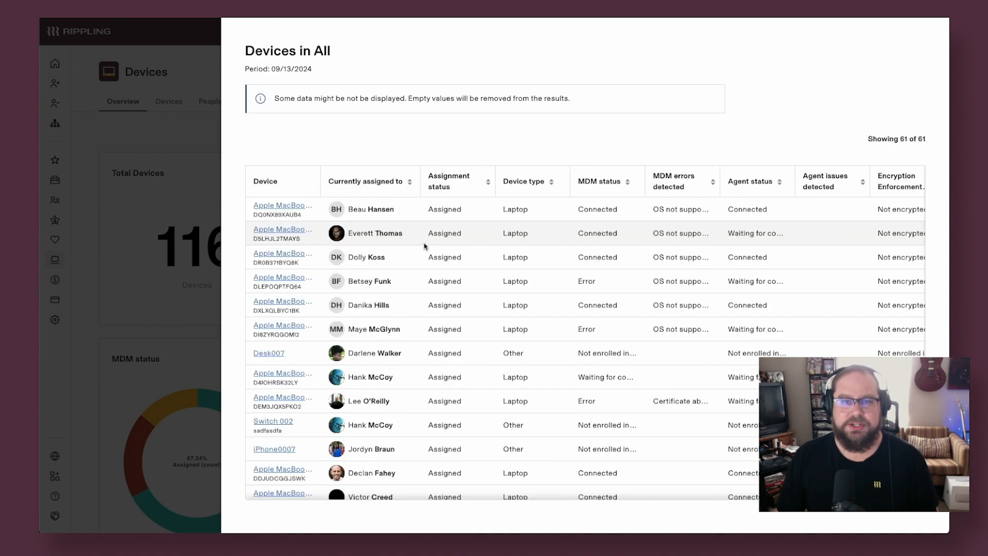
mouse_move(152, 154)
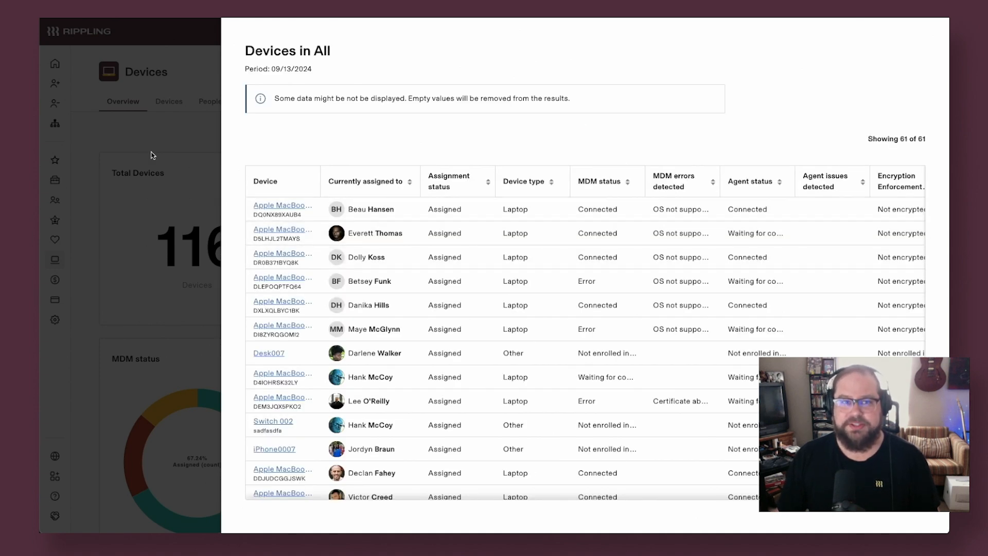
click(167, 102)
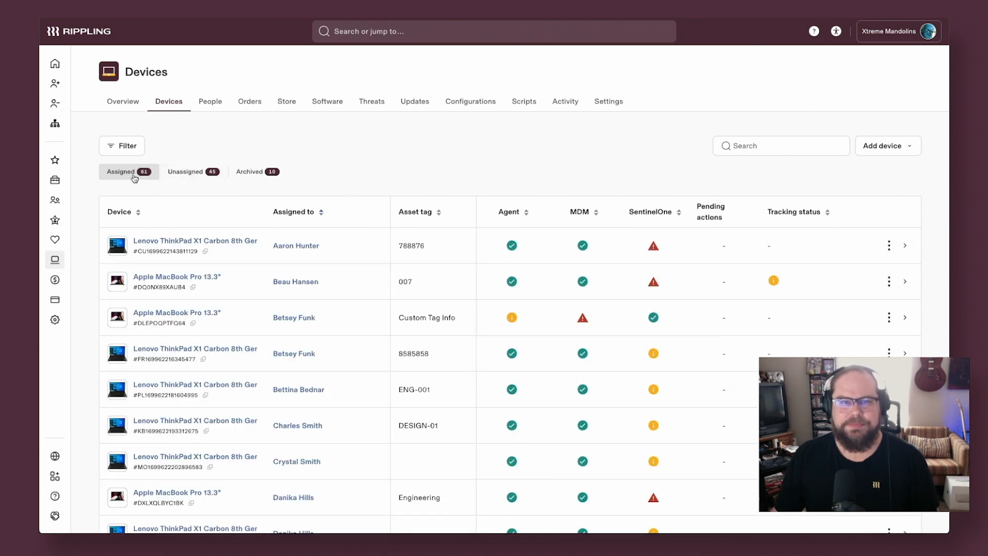
click(186, 172)
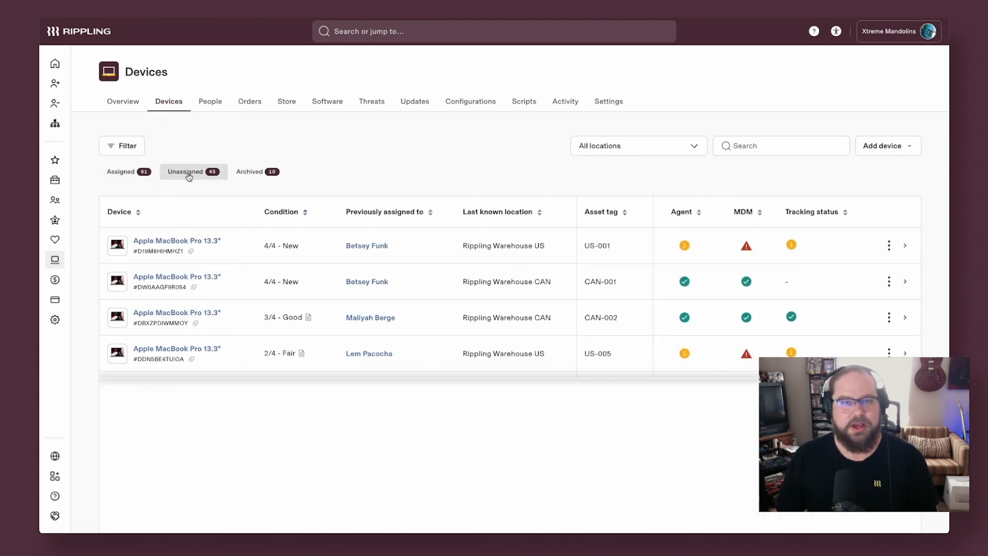
click(257, 171)
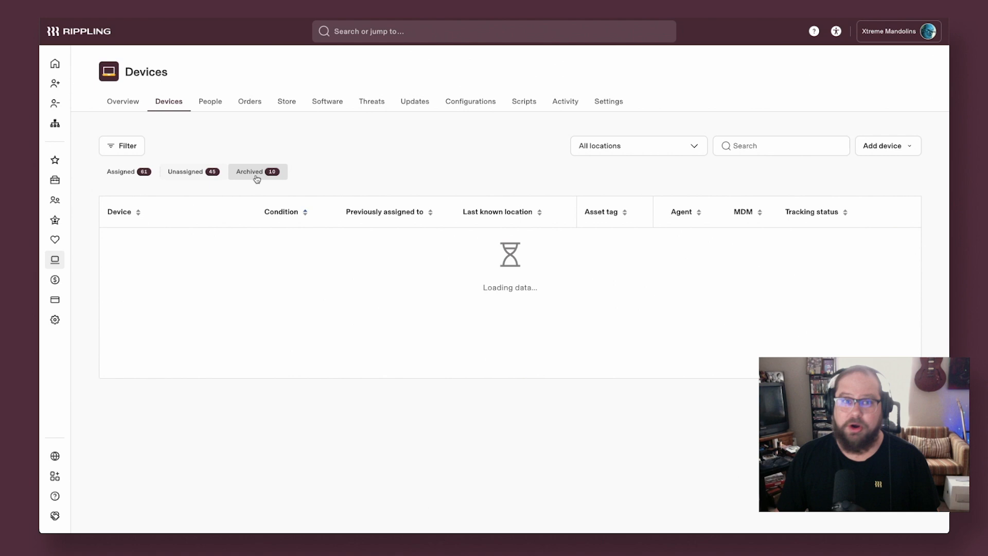
click(121, 171)
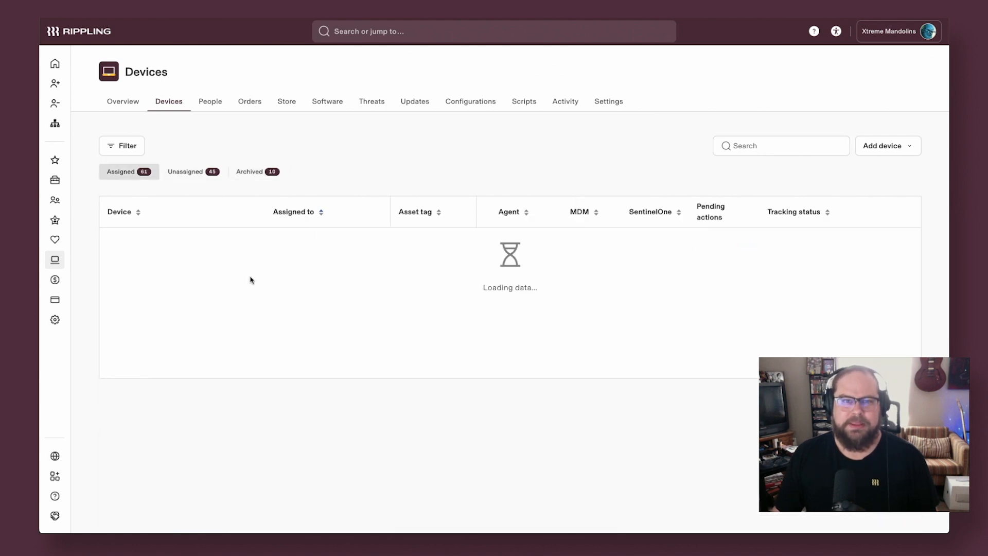
text(ever)
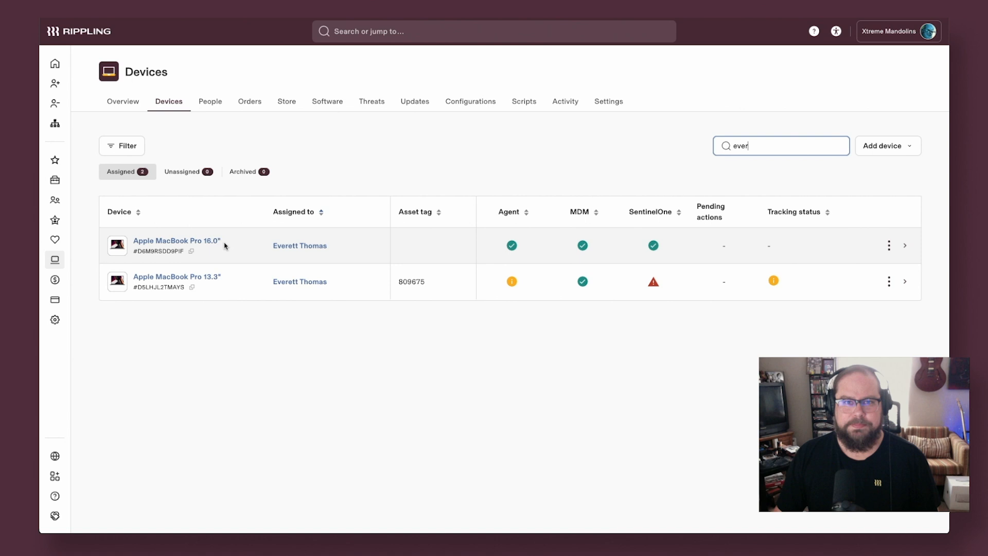
- View the 16-inch MacBook Pro's details, its lock/unlock commands and further actions without issuing any
click(176, 245)
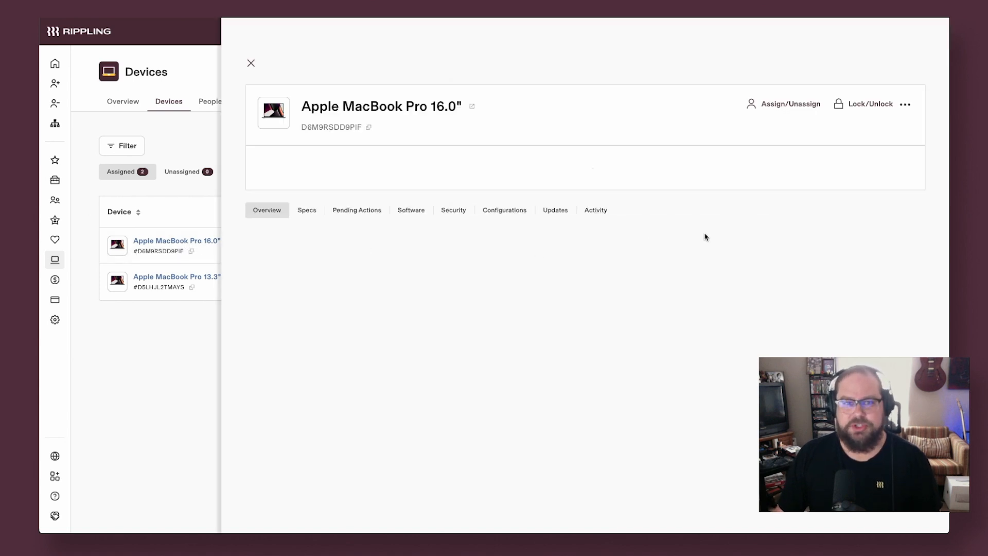
click(869, 103)
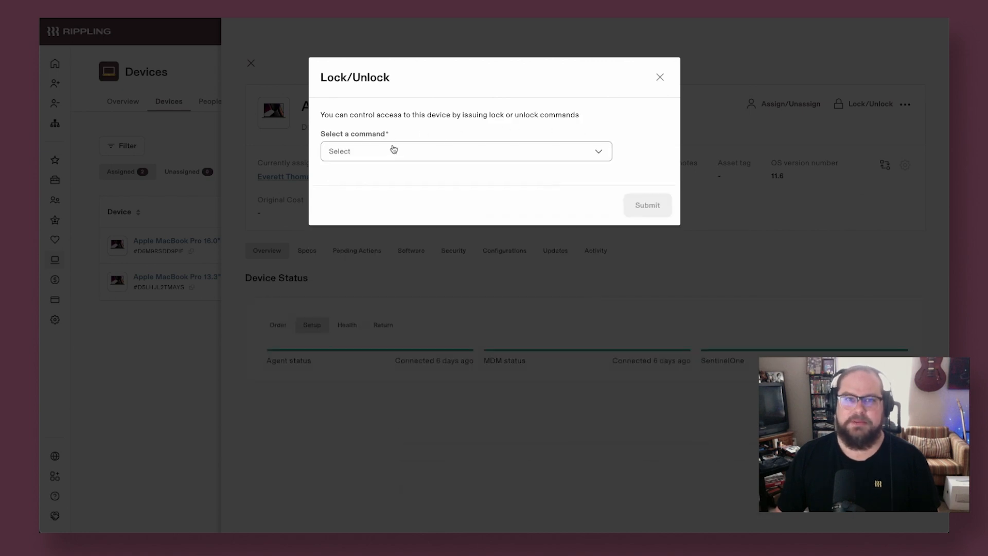
click(660, 77)
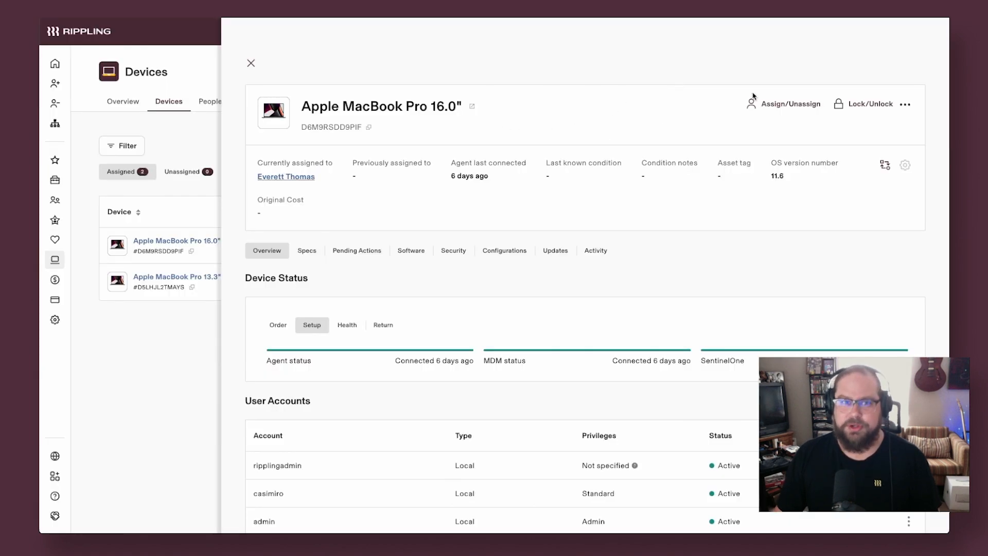
click(906, 103)
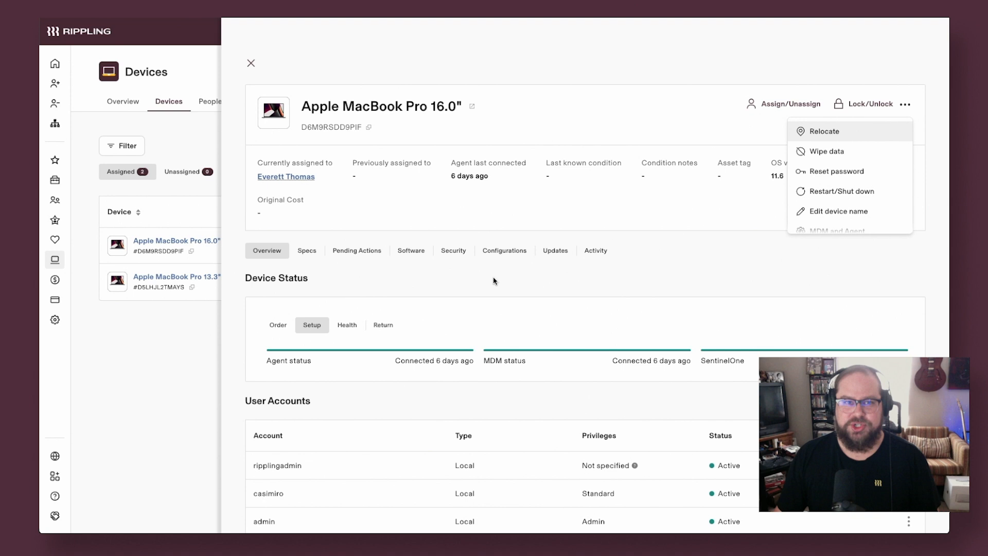
- Review the laptop's hardware specifications and its overview
click(306, 250)
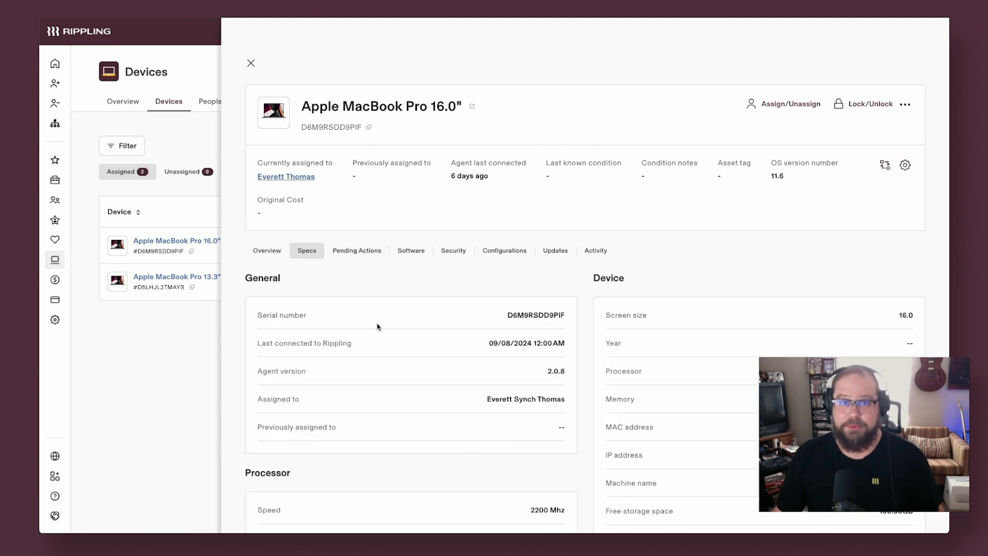
scroll(down, 3)
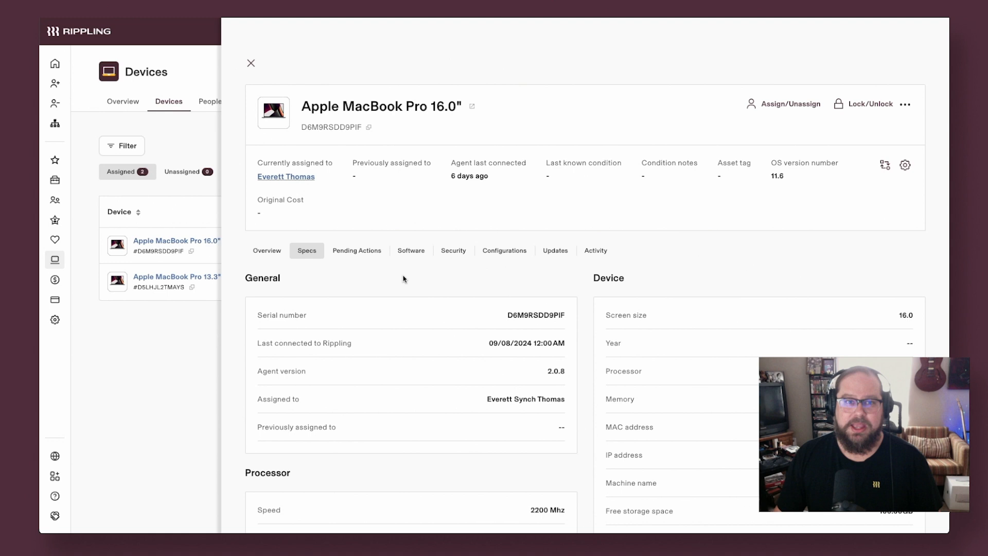
click(266, 250)
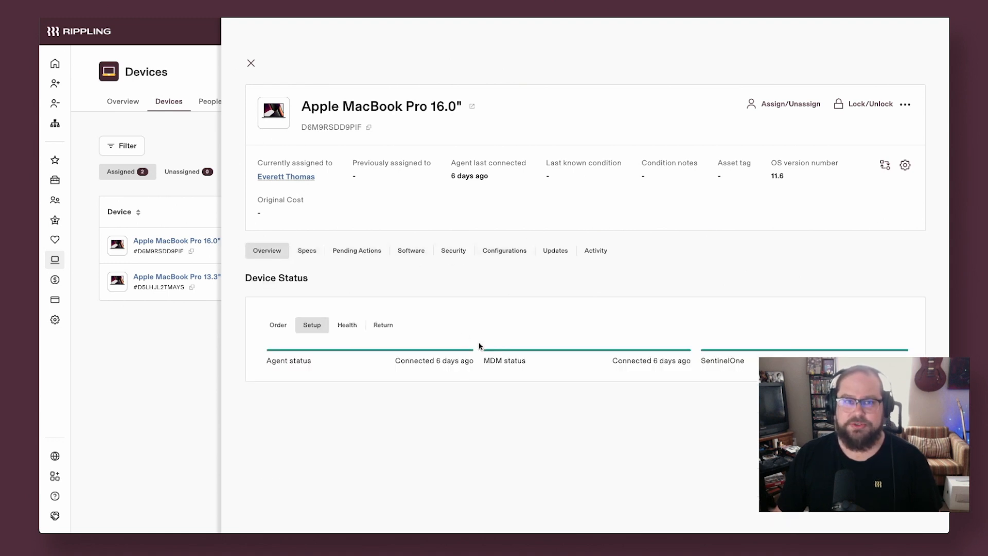
scroll(down, 3)
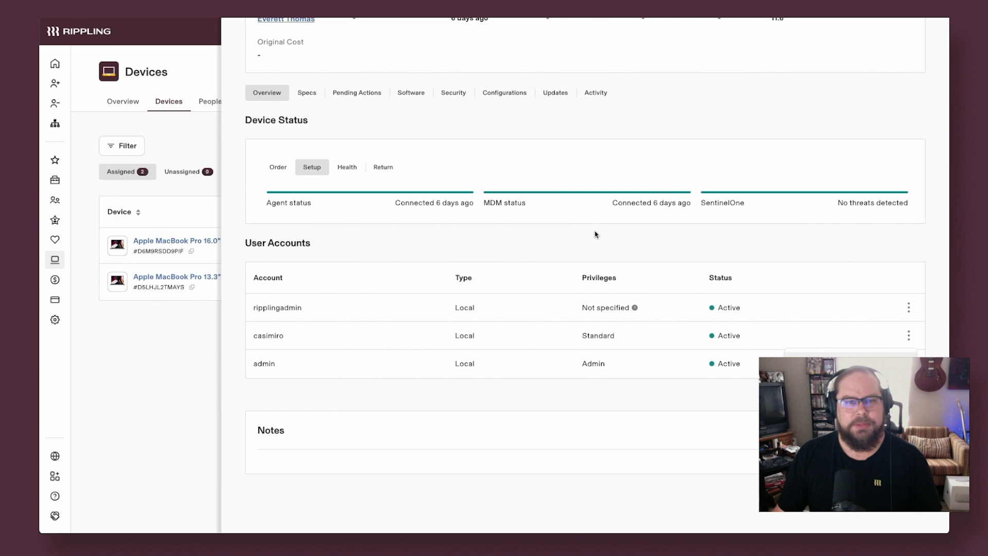
- Review the laptop's security and encryption details and reveal its recovery key
click(453, 93)
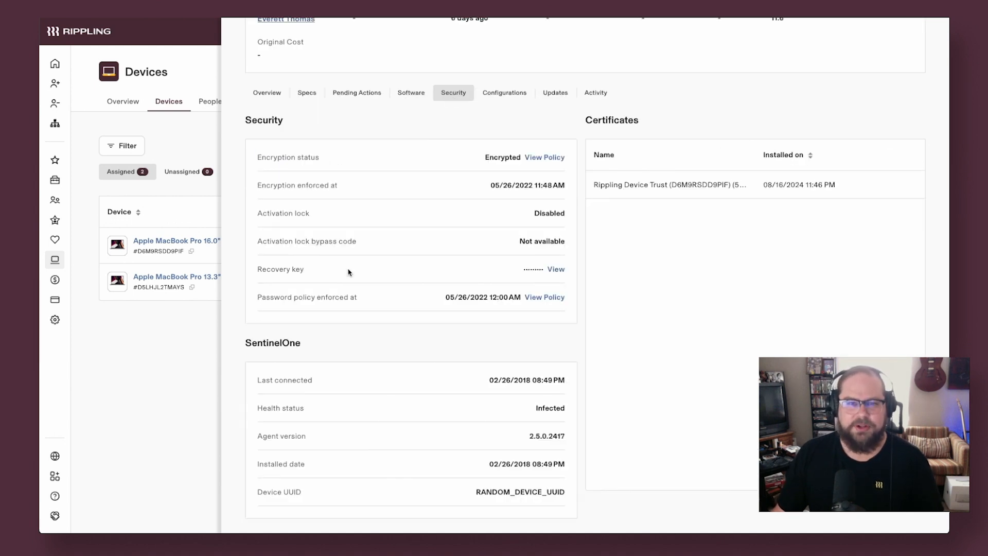
click(556, 269)
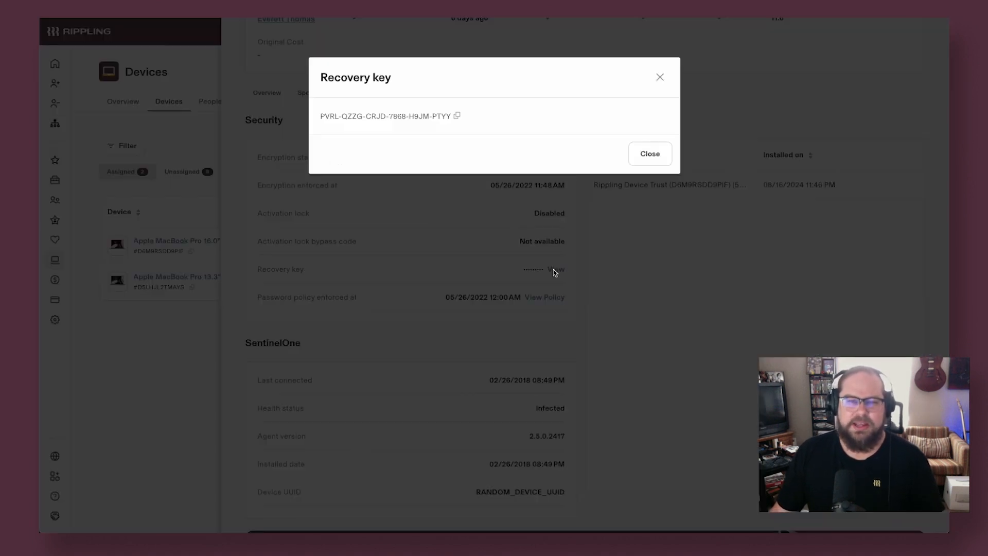
click(649, 153)
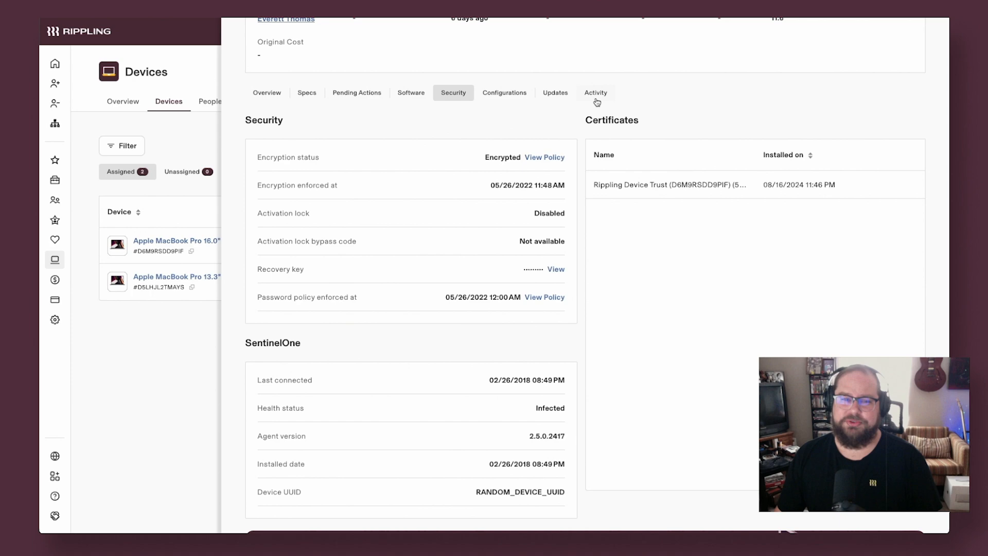
click(595, 93)
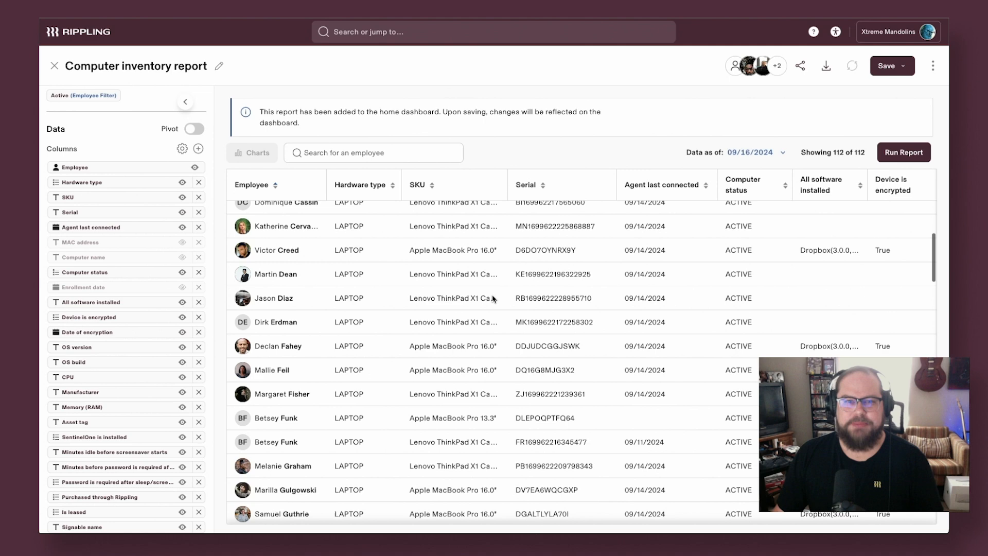
- From the computer inventory report, view an employee's profile
scroll(up, 3)
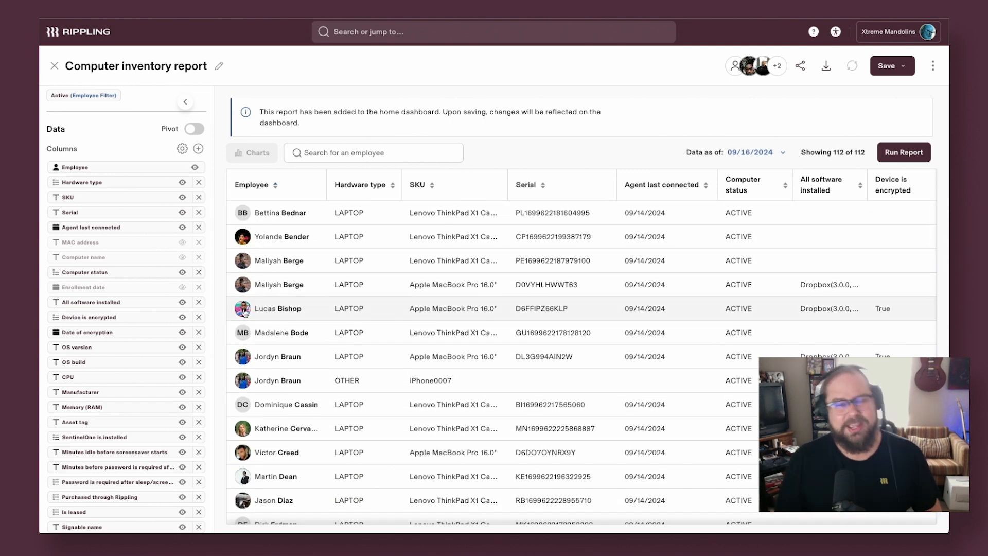
click(279, 307)
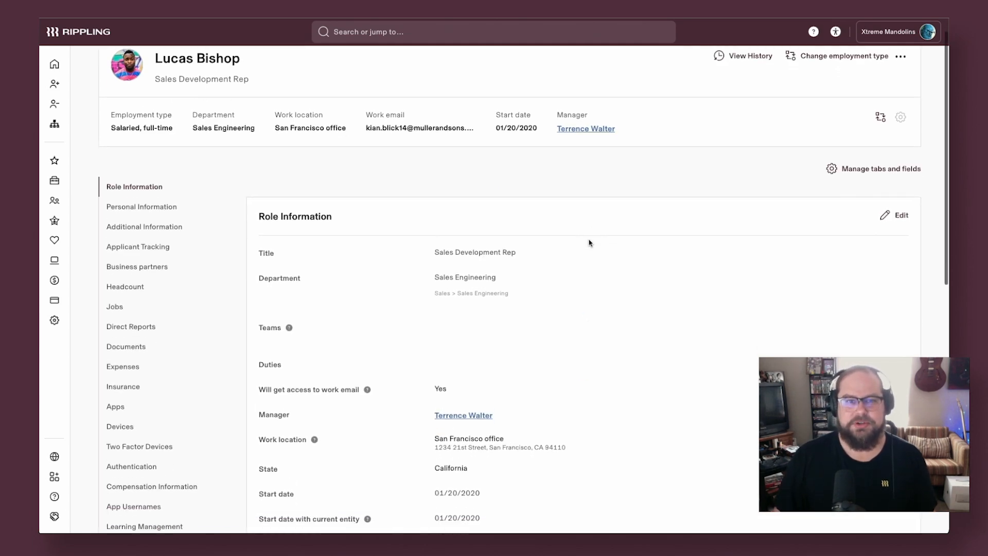
scroll(down, 3)
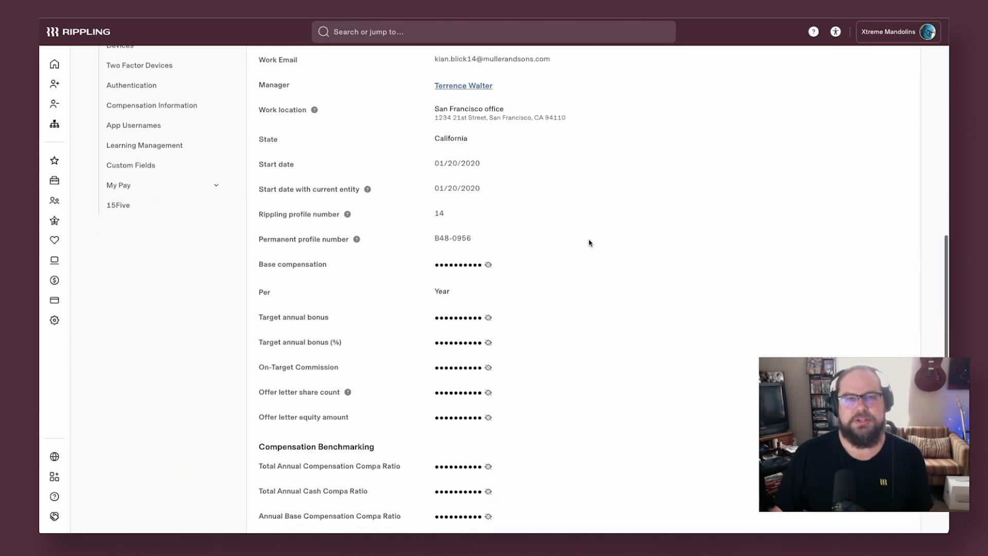
scroll(up, 3)
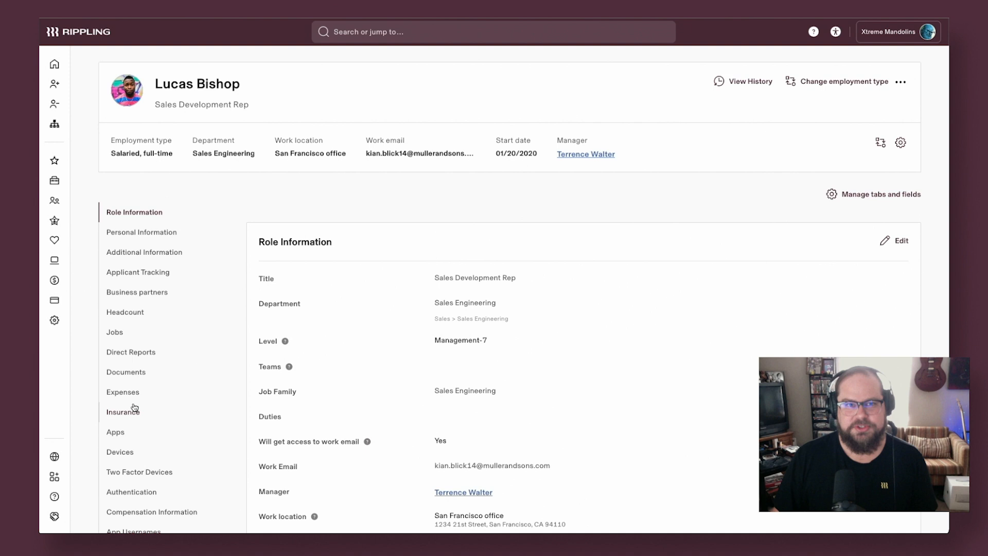
- Show the employee's assigned devices and bring up his current MacBook's details
click(120, 451)
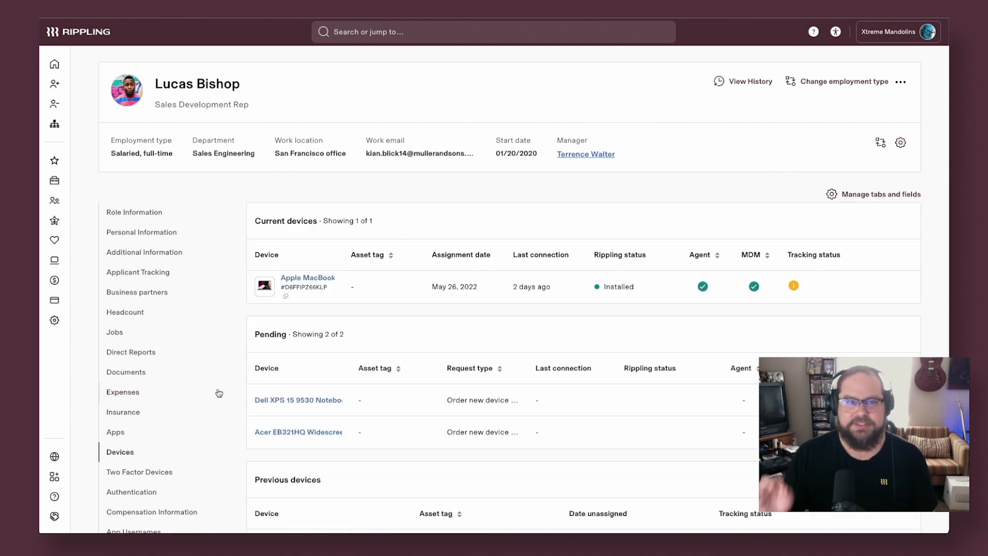
click(308, 277)
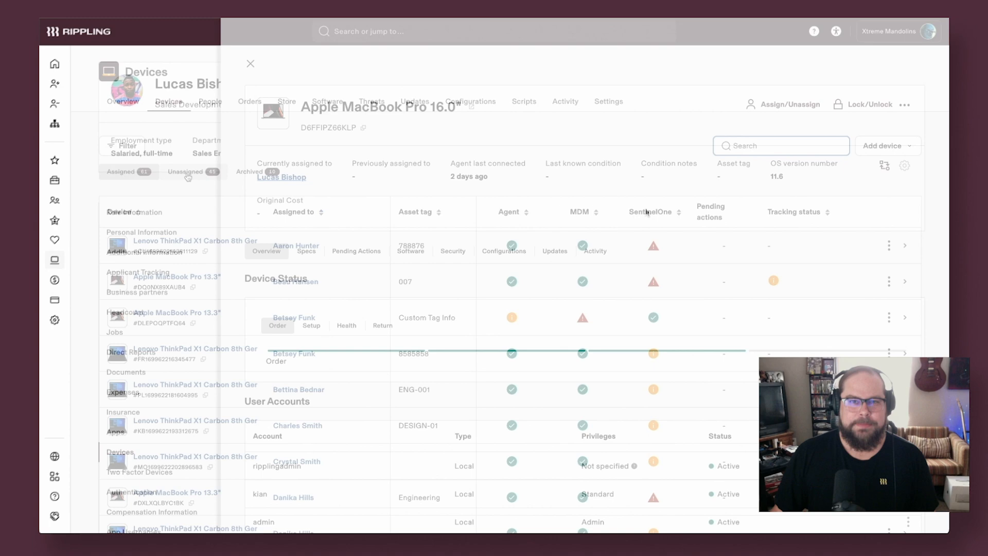
- Review the unassigned MacBook Pros list, then go to the Software catalogue
click(250, 64)
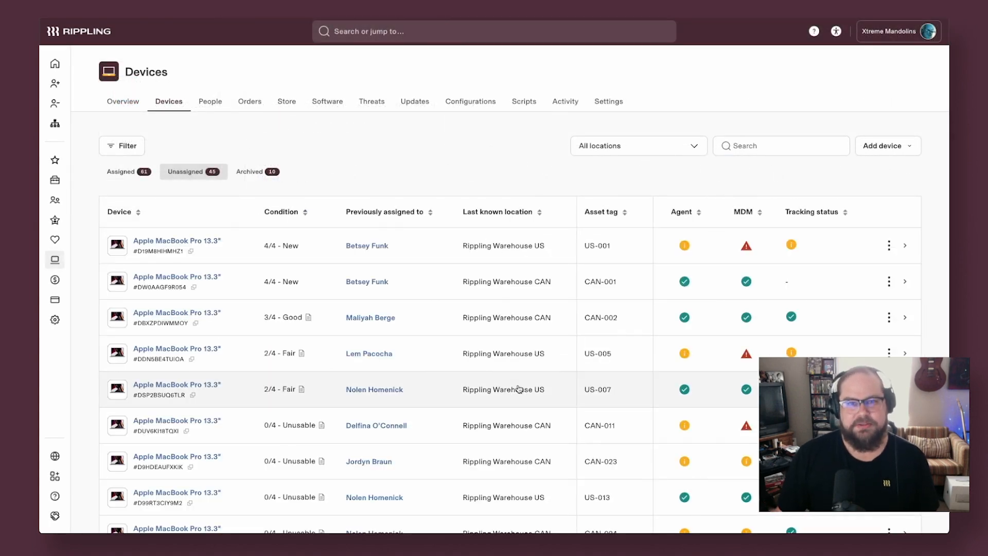
scroll(down, 3)
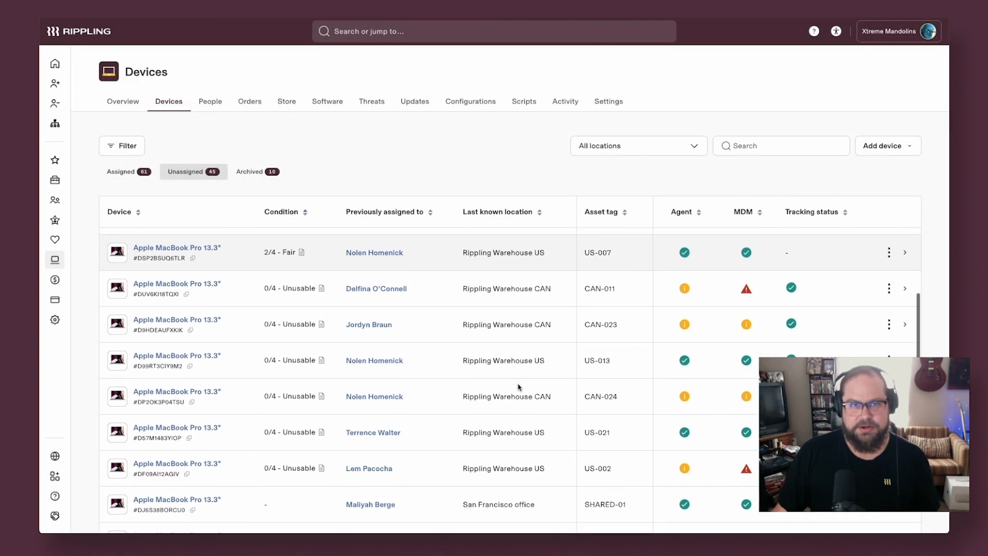
scroll(up, 3)
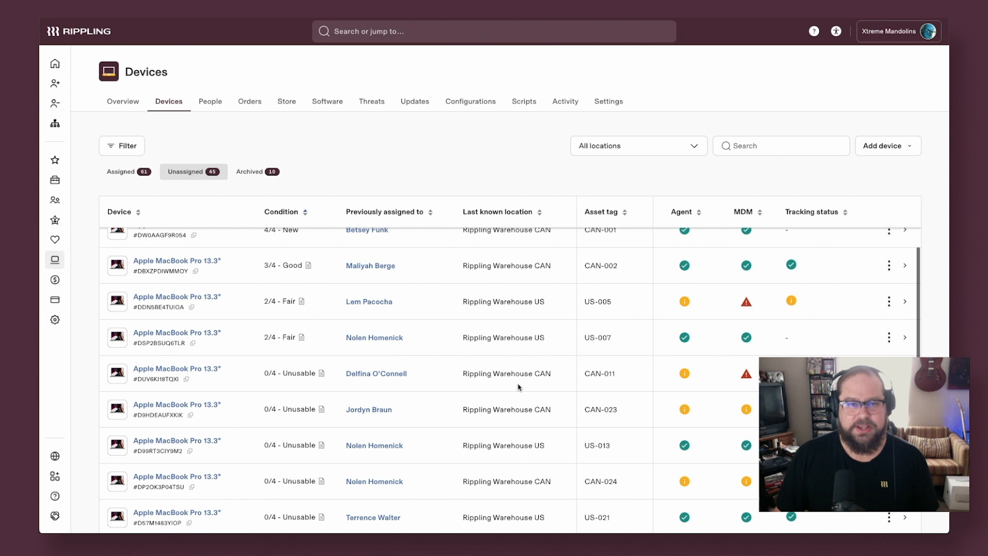
click(888, 280)
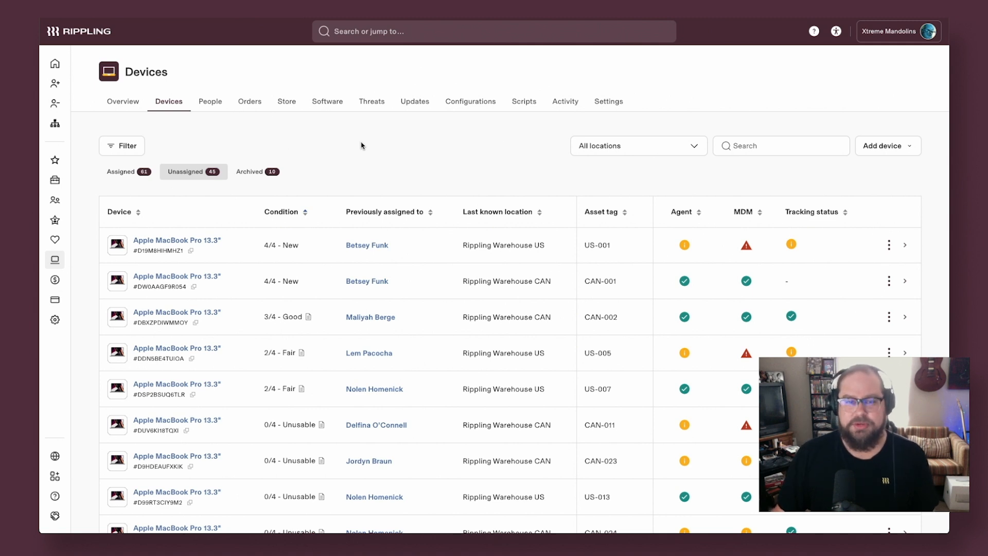
mouse_move(222, 119)
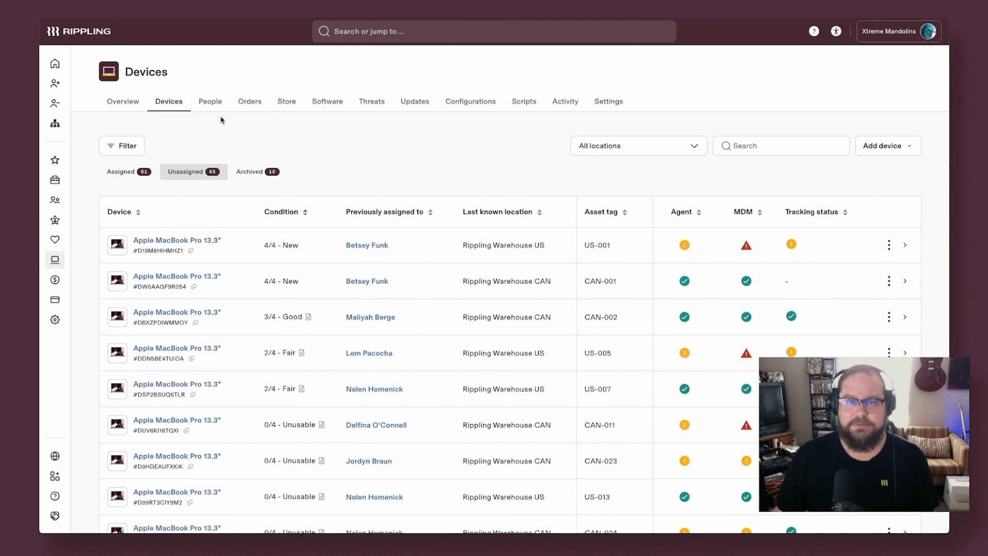
click(327, 101)
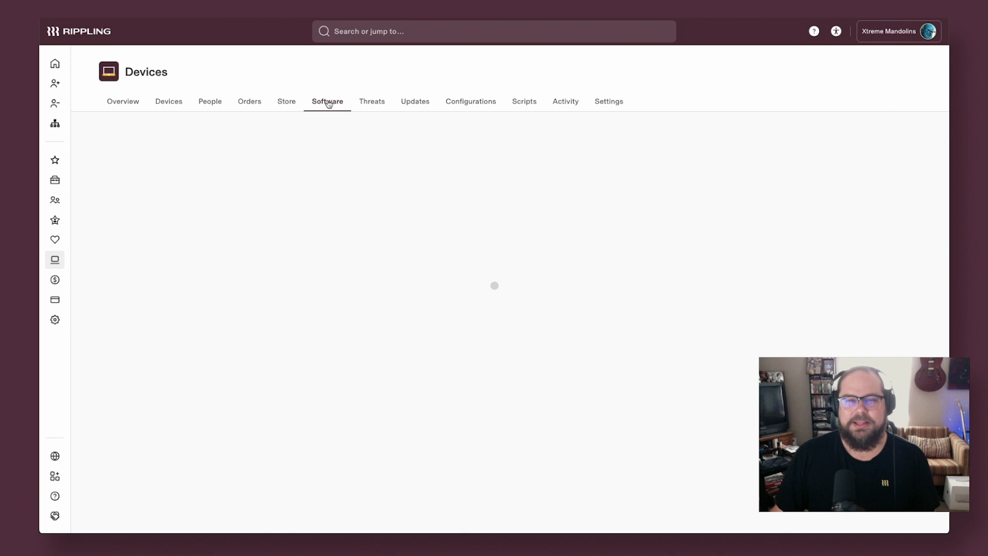
click(327, 101)
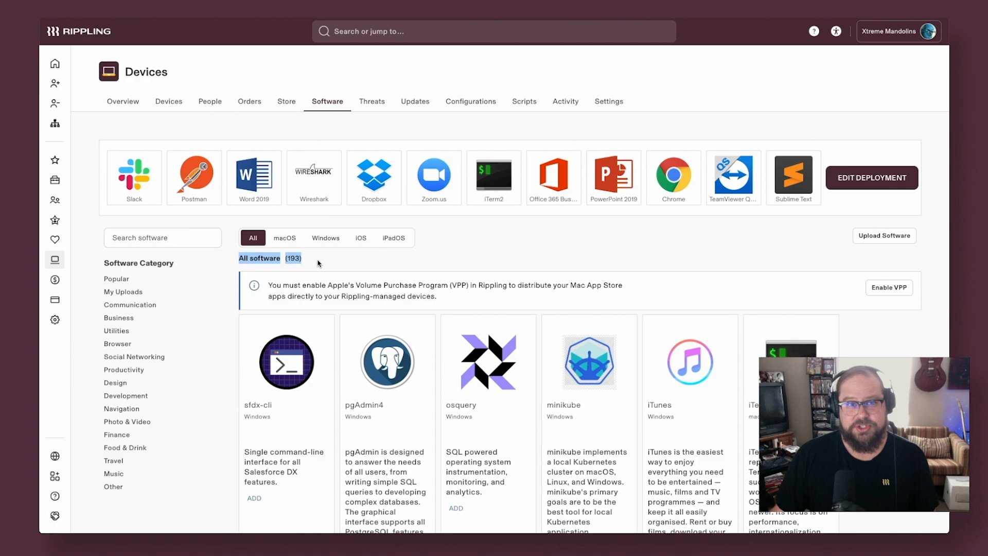
scroll(down, 3)
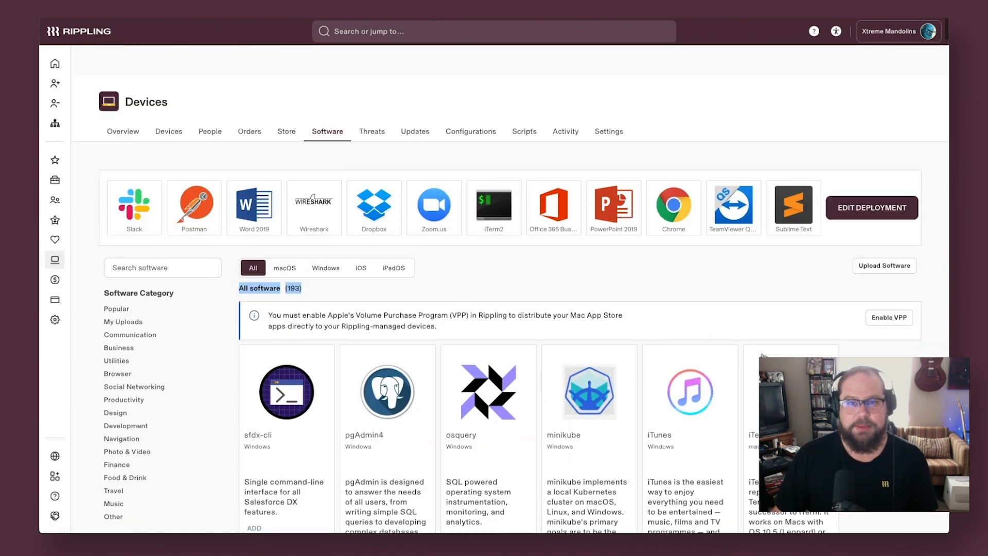
click(883, 266)
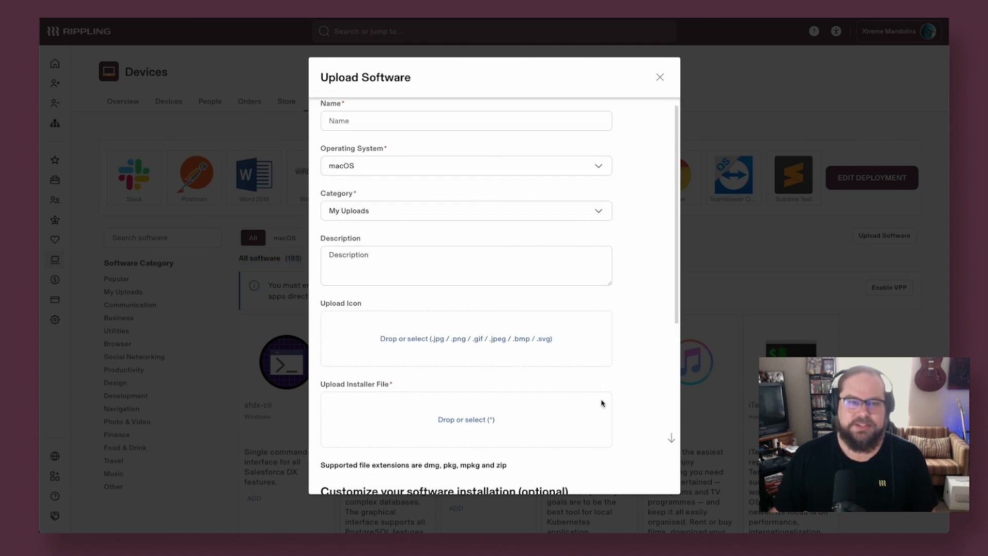
scroll(down, 3)
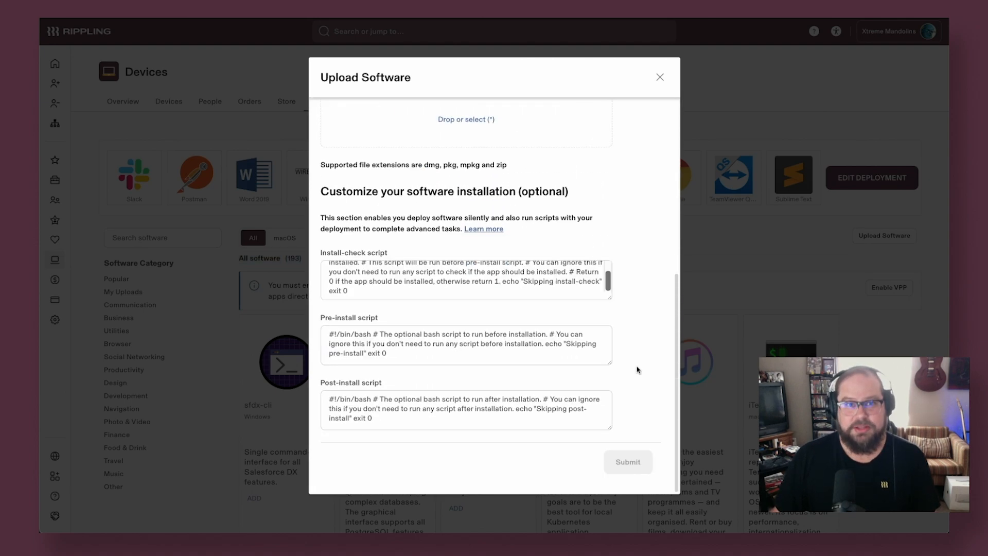
click(659, 77)
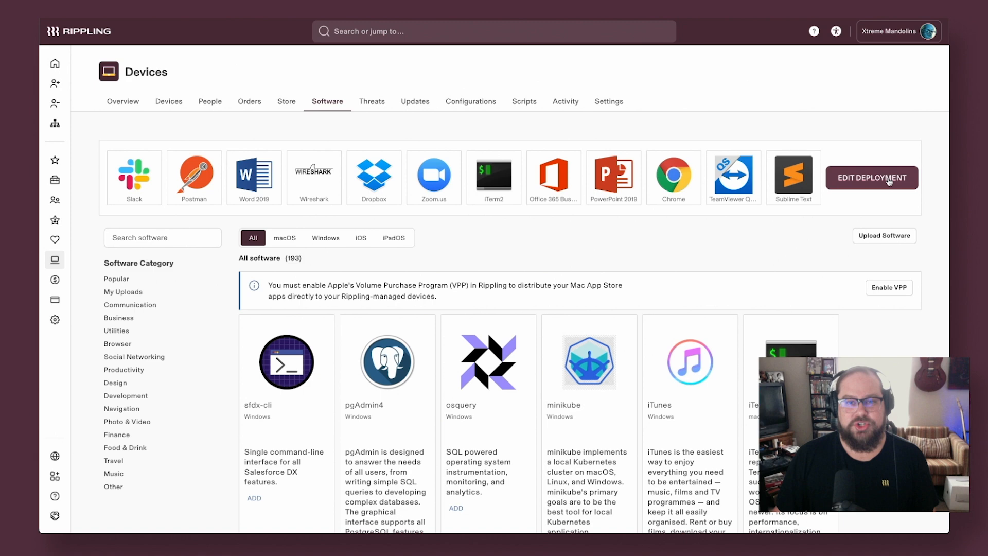
- Edit deployment so Wireshark targets devices where Apple silicon is True
click(122, 102)
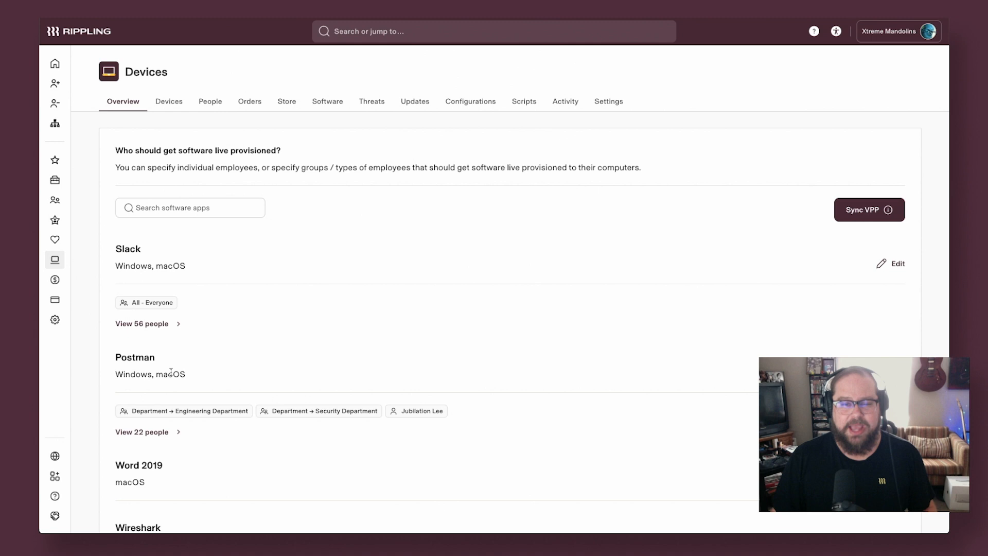
scroll(down, 3)
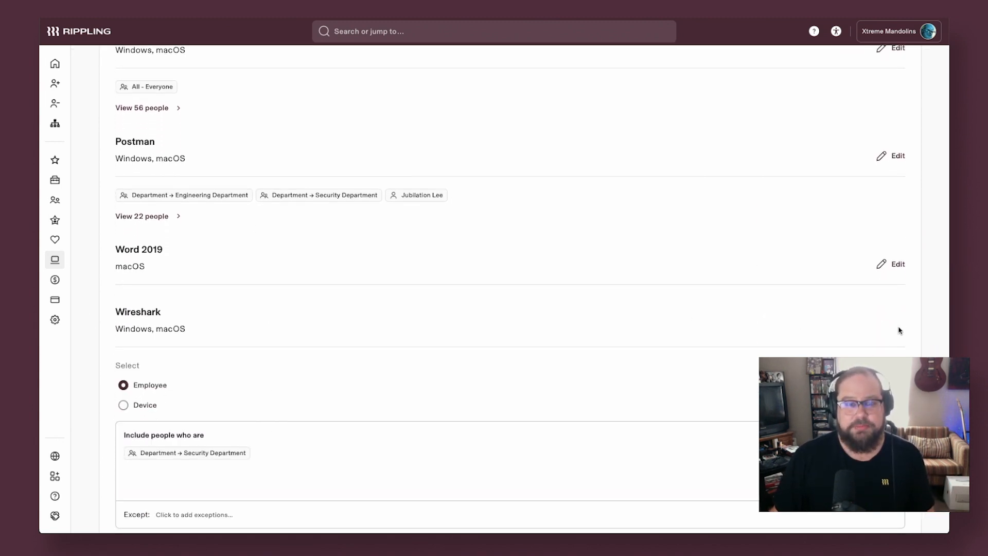
click(122, 404)
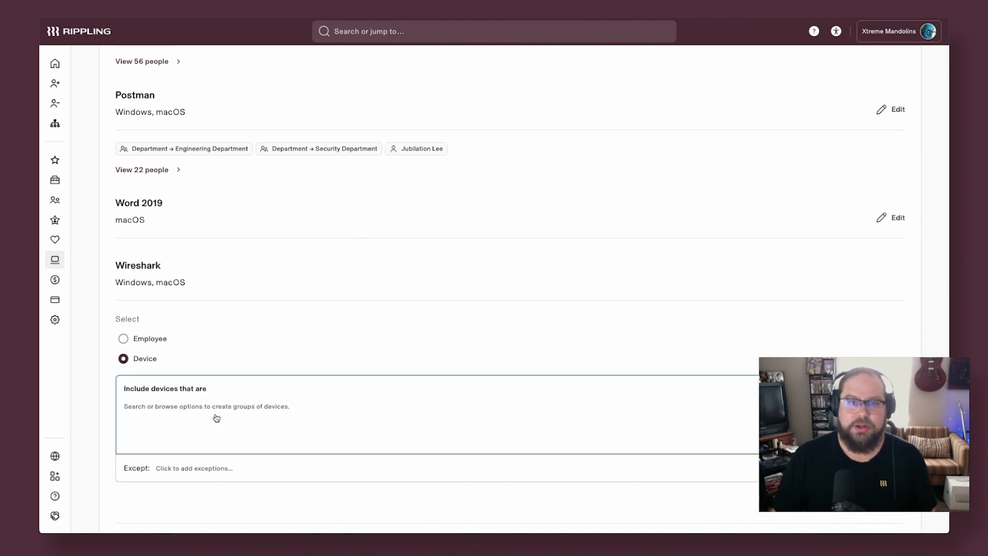
text(silicon)
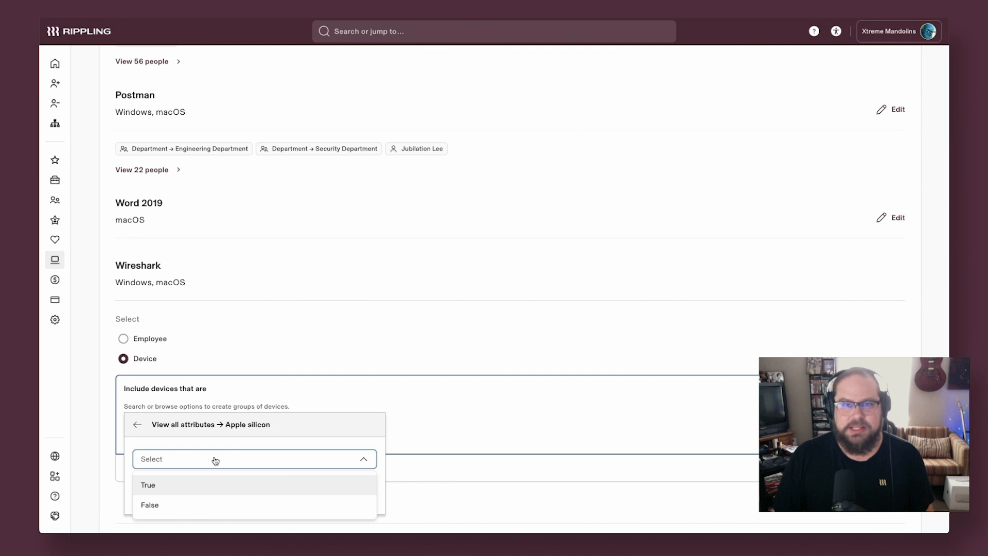
click(148, 485)
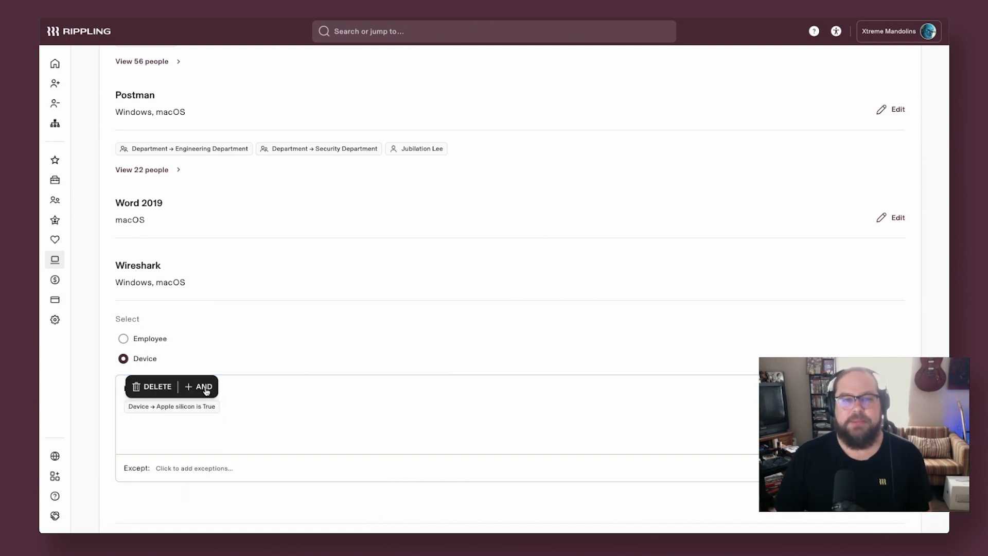
- Add Department Engineering and Department Security criteria, then search 'macOS'
text(engineering)
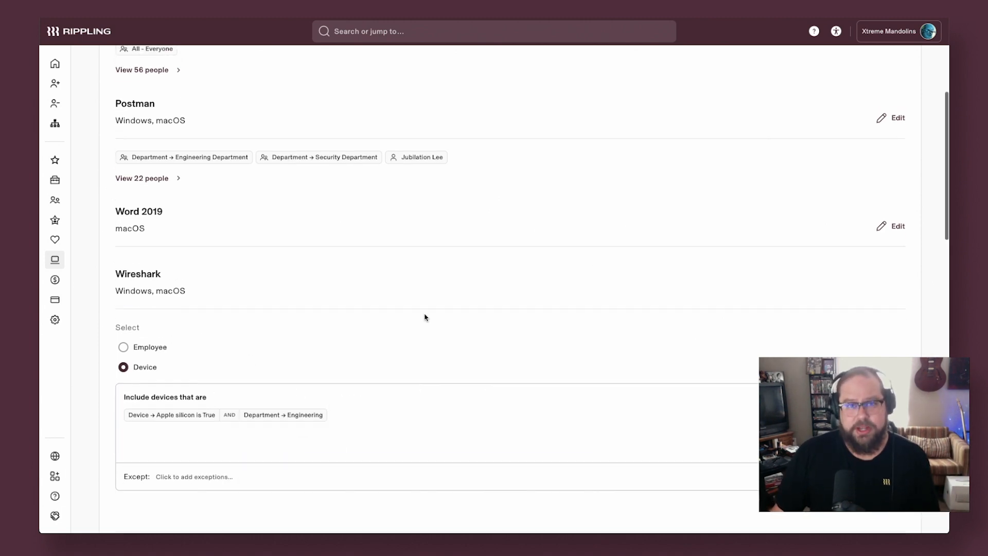
click(409, 431)
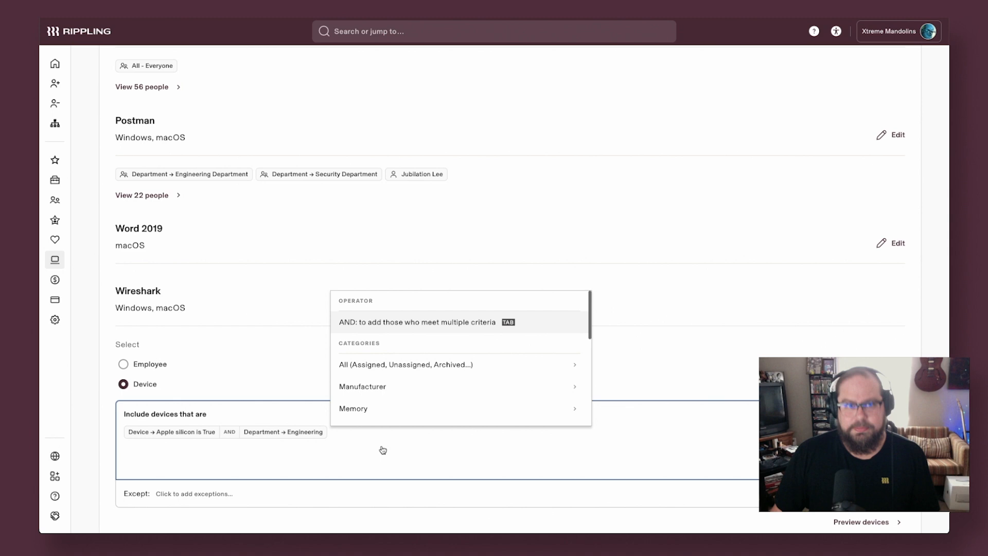
text(security)
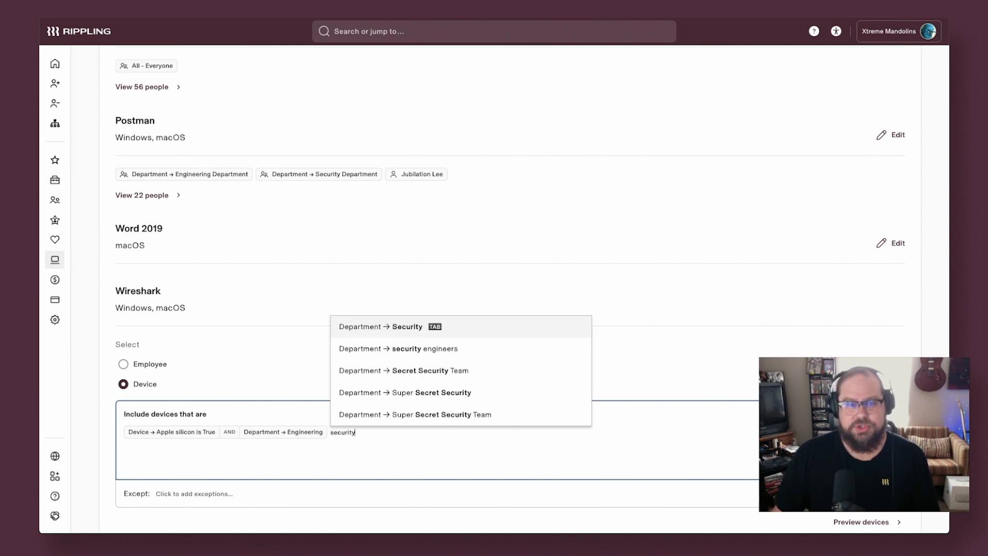
click(381, 326)
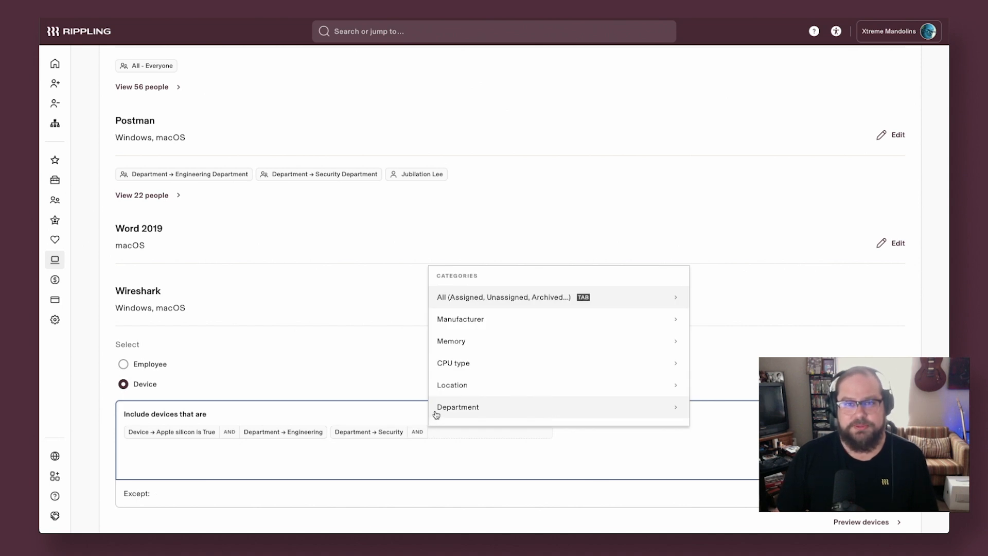
text(macOS)
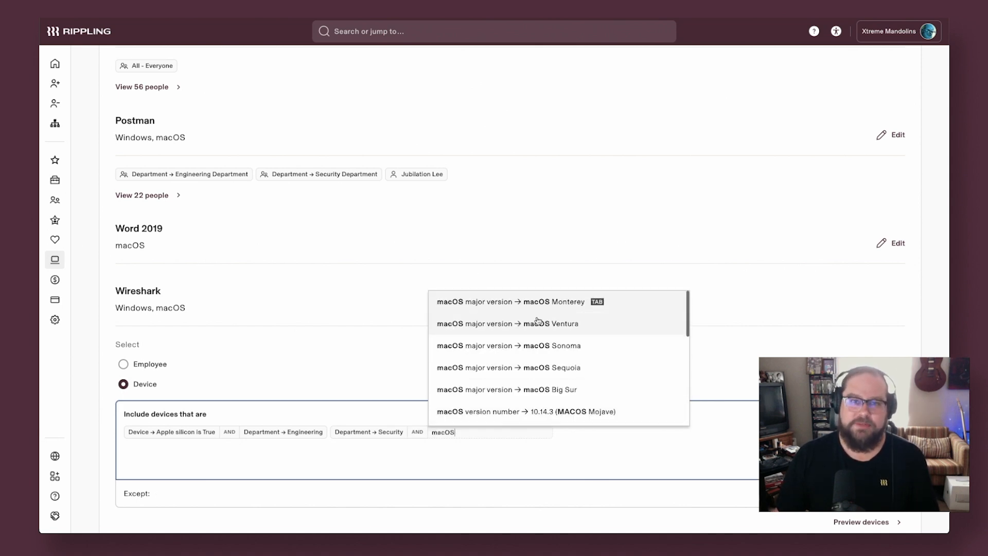
scroll(down, 3)
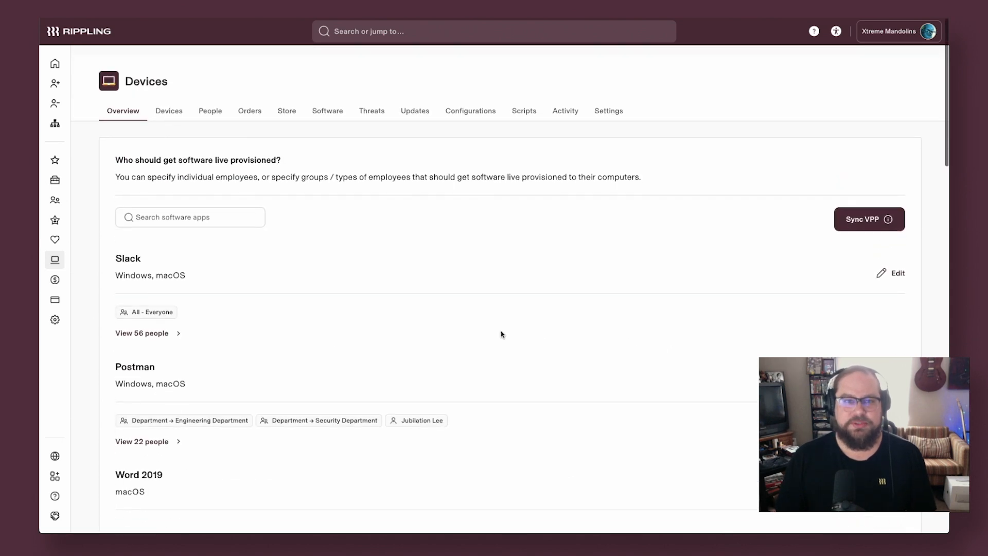
- Browse Windows configuration templates and start a custom Windows configuration
click(470, 110)
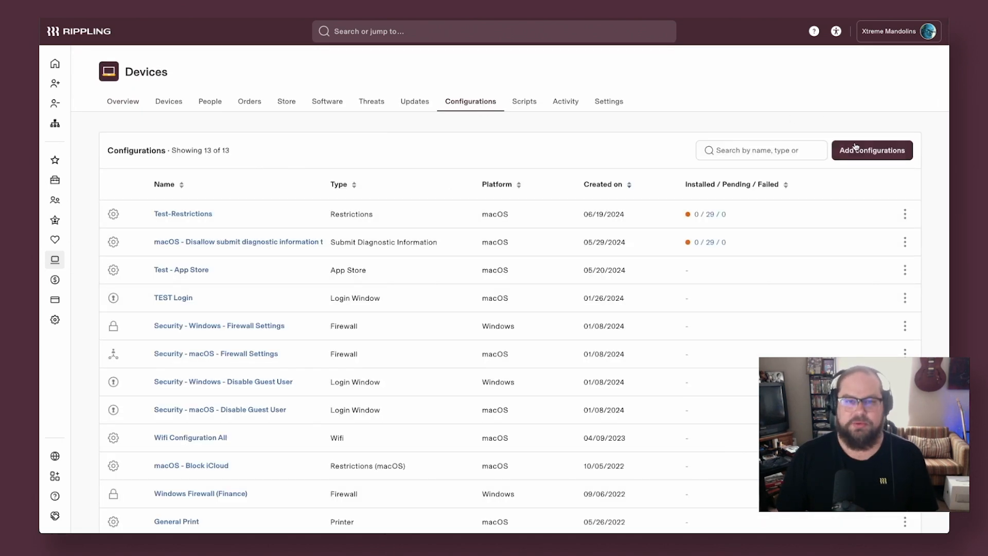
click(871, 151)
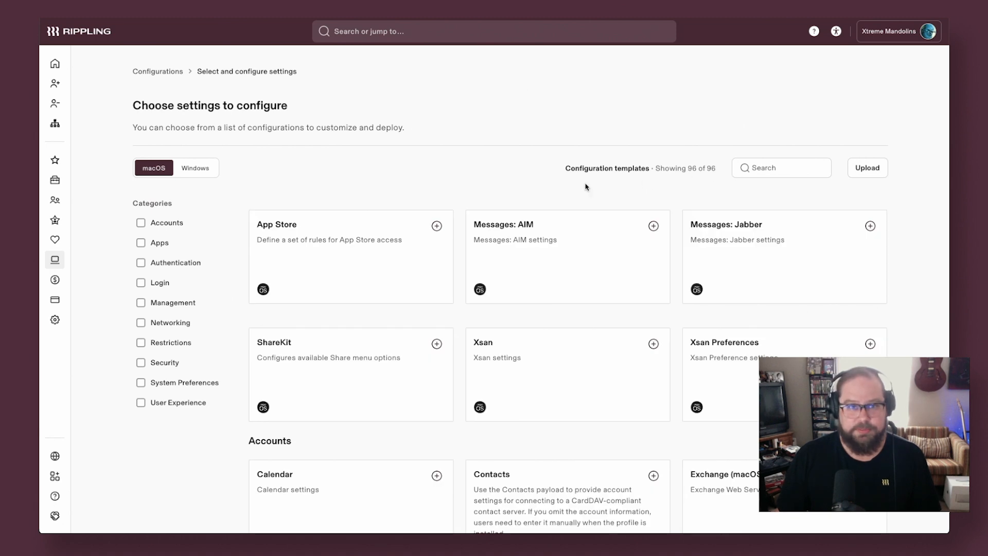
click(195, 168)
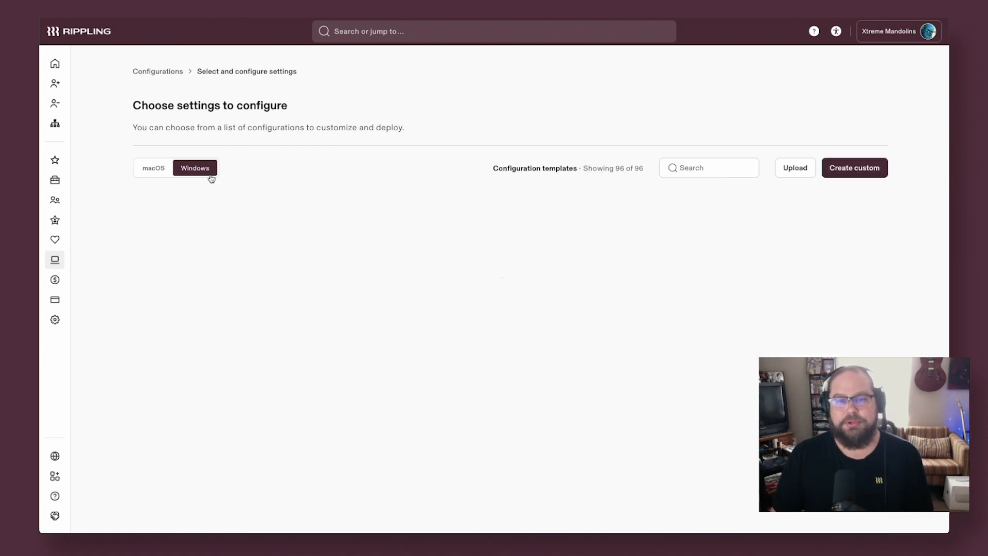
click(195, 168)
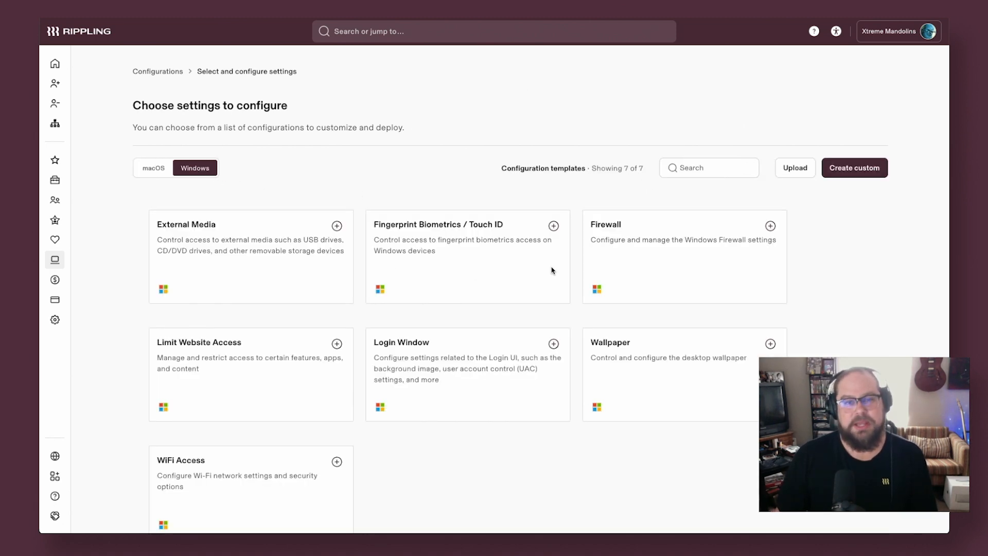
click(854, 168)
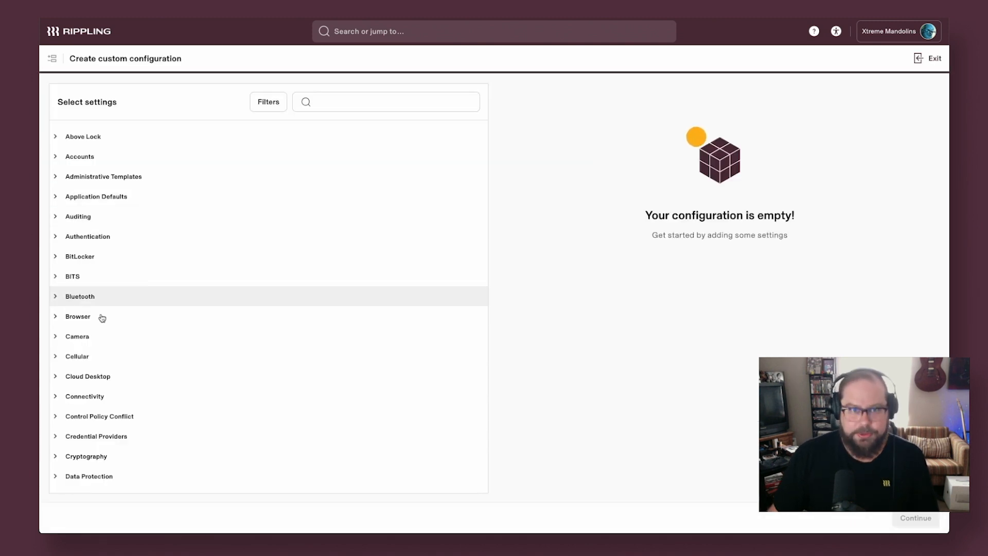
scroll(down, 3)
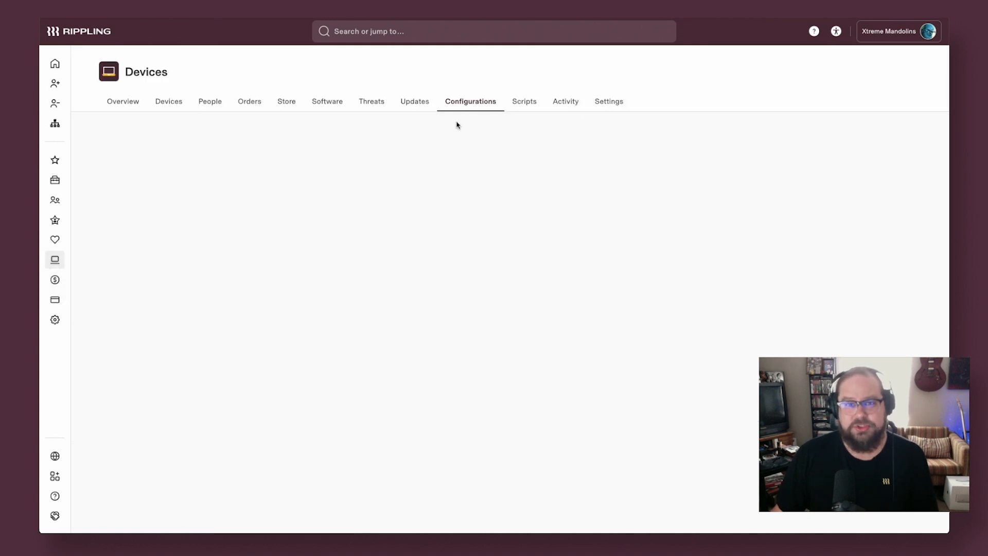
- Start a new device script and look through its form
click(523, 102)
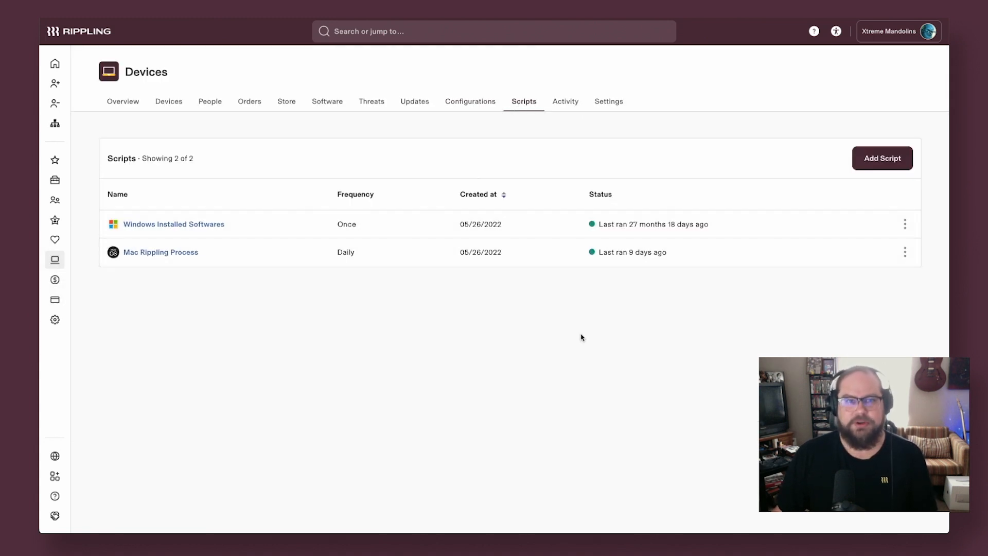
click(882, 158)
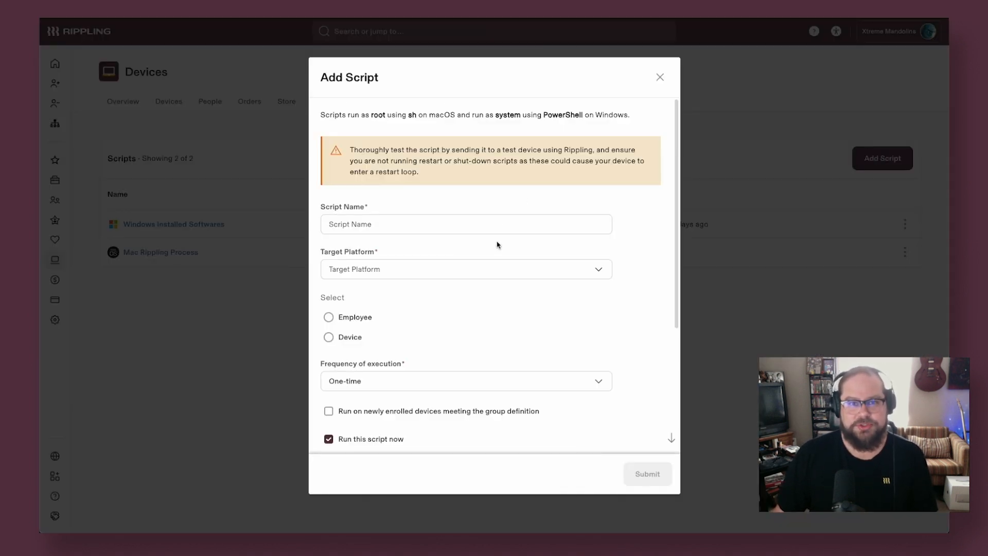
click(465, 269)
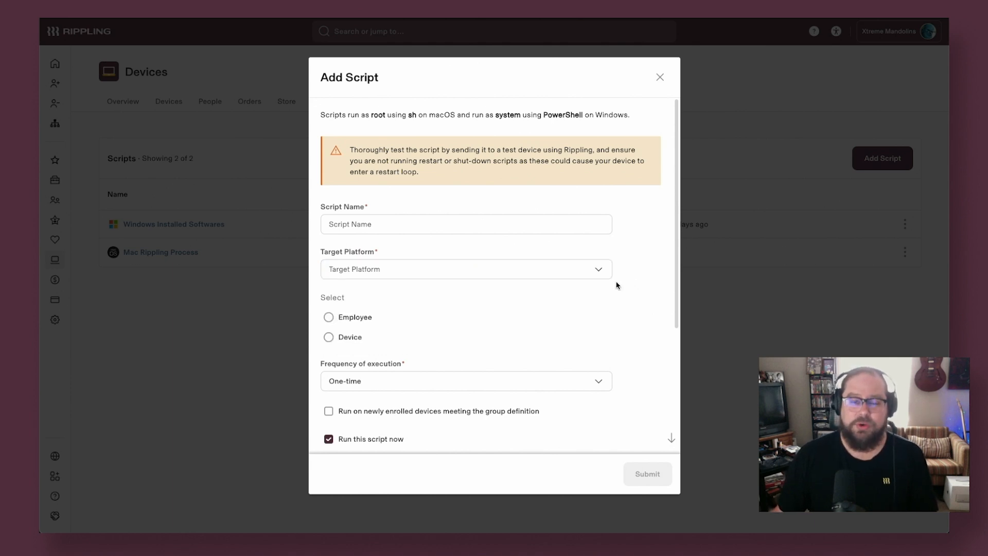
scroll(down, 3)
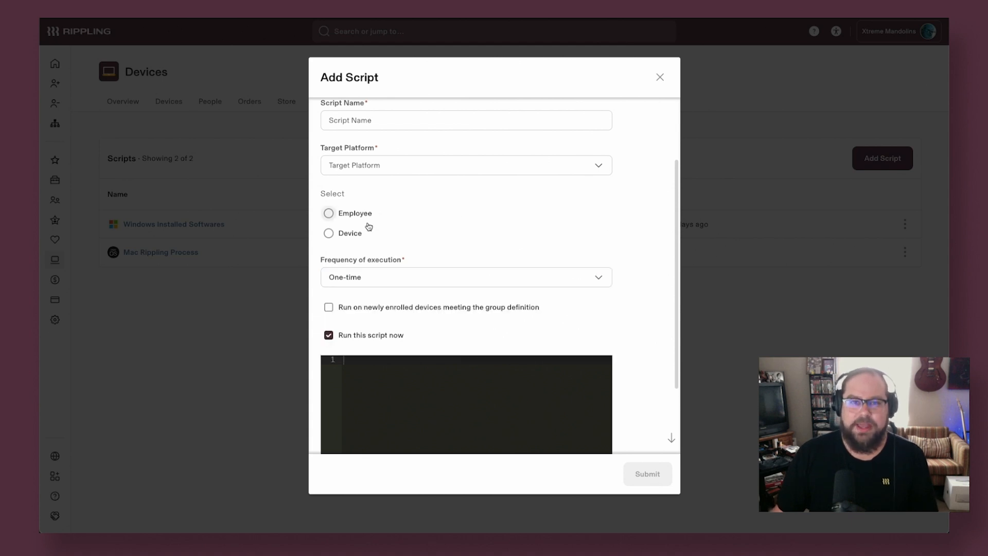
- Target the script at devices, browse grouping categories, close unsaved, and go to Settings
click(328, 232)
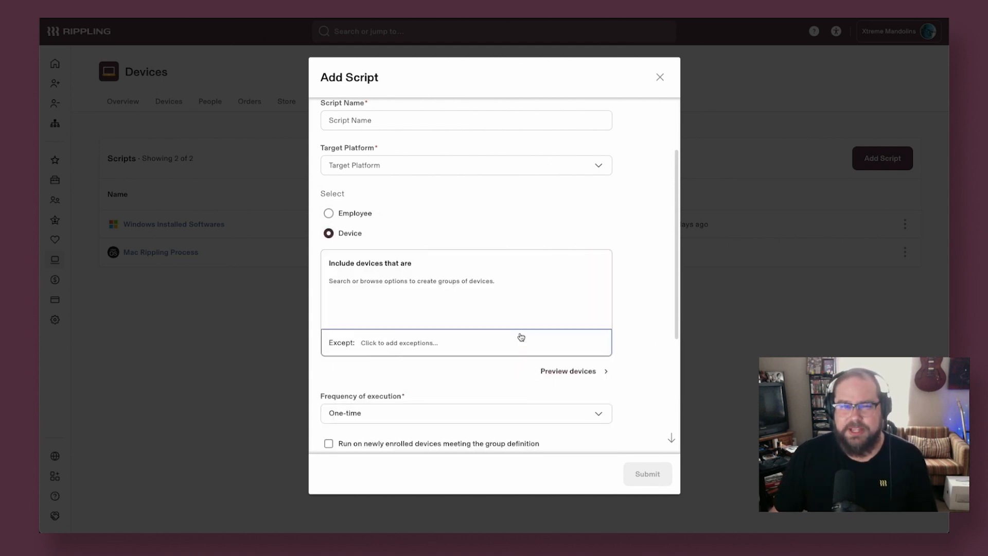
click(441, 290)
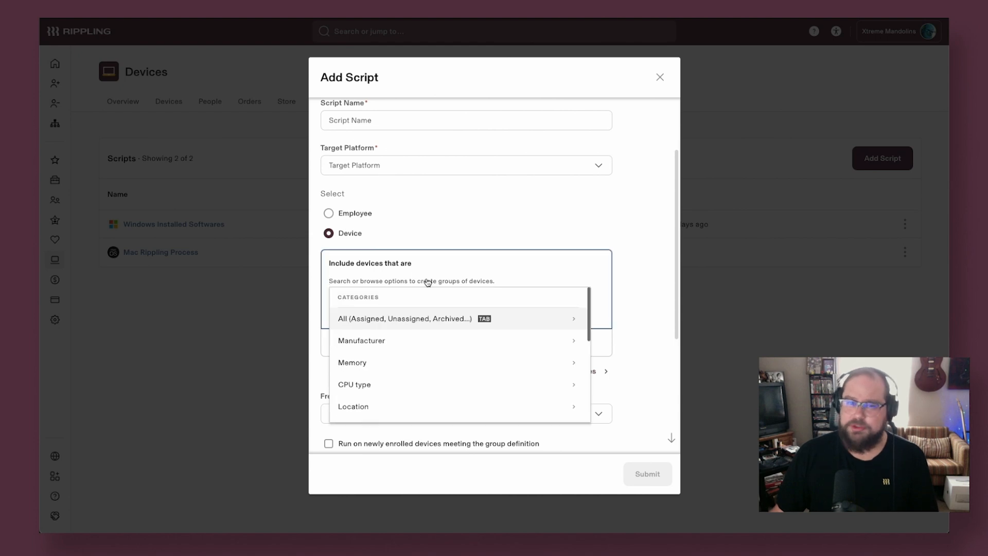
scroll(down, 3)
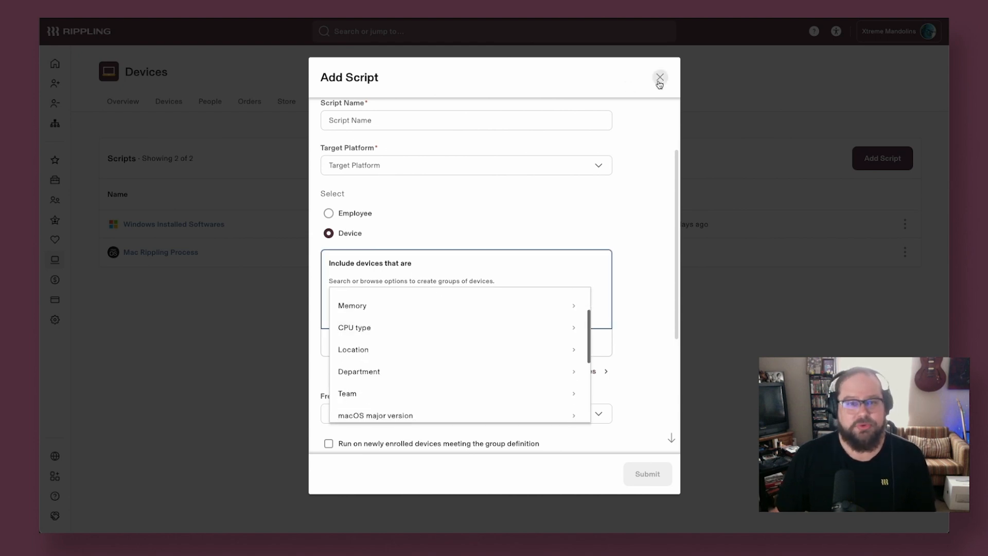
click(660, 77)
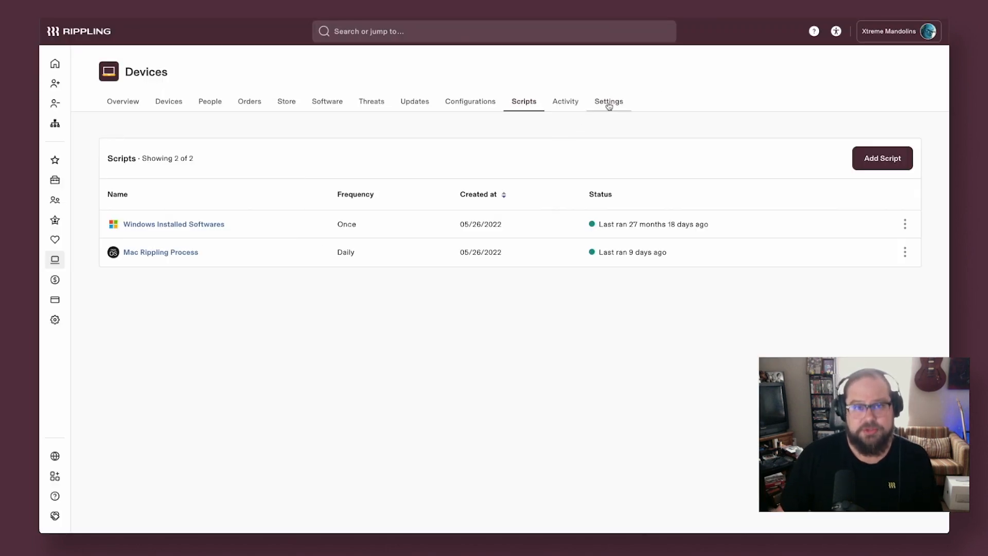
click(608, 102)
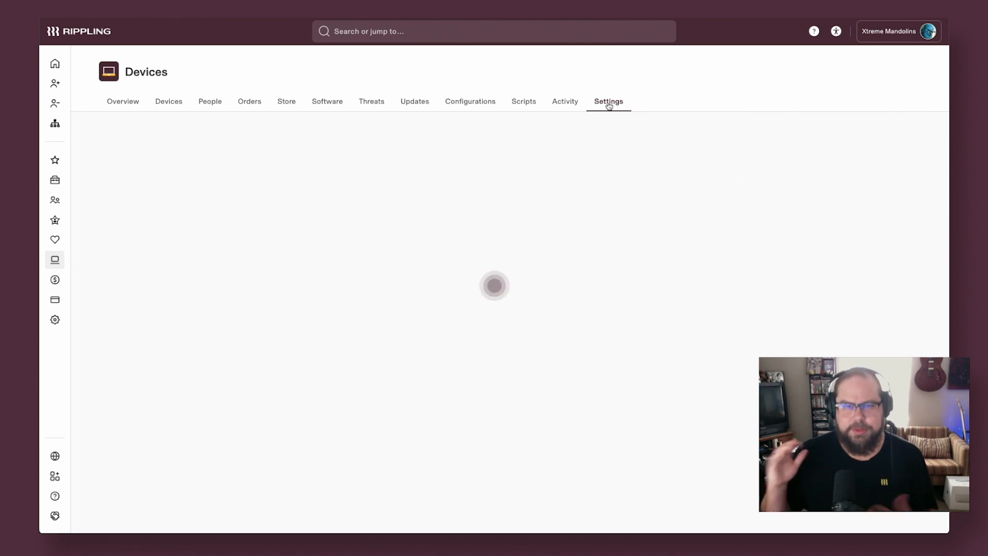
- Browse the device store and the Lenovo ThinkPad configuration options, closing it unsaved
click(286, 102)
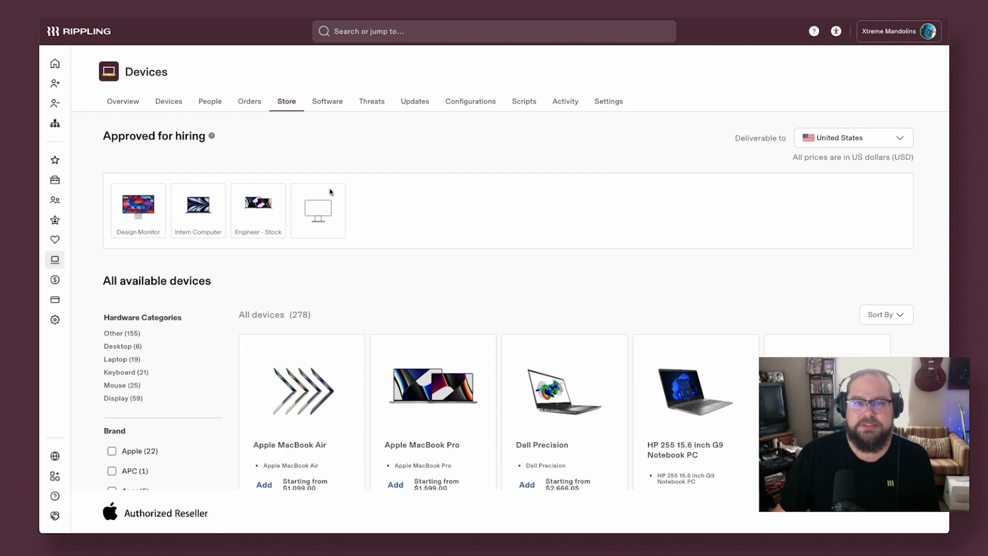
scroll(down, 3)
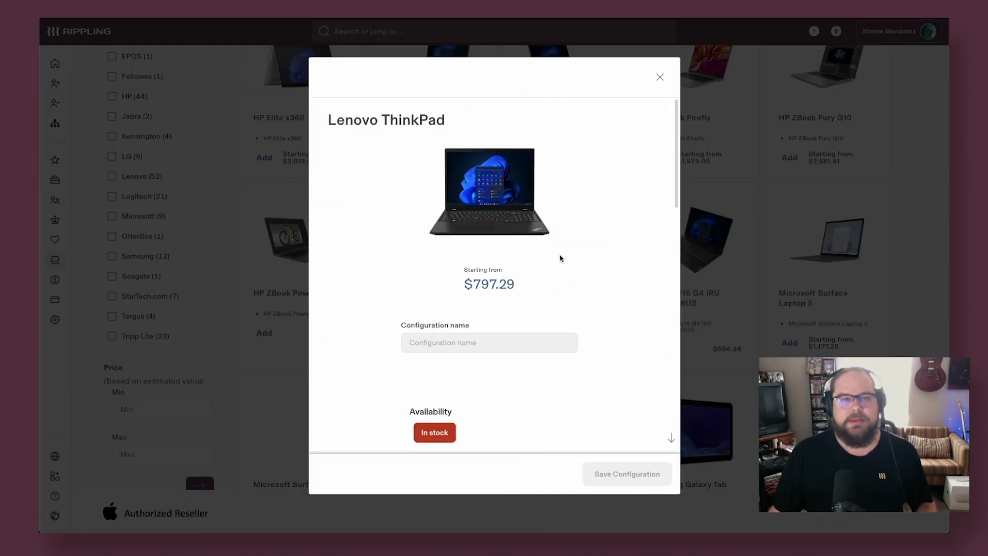
scroll(down, 3)
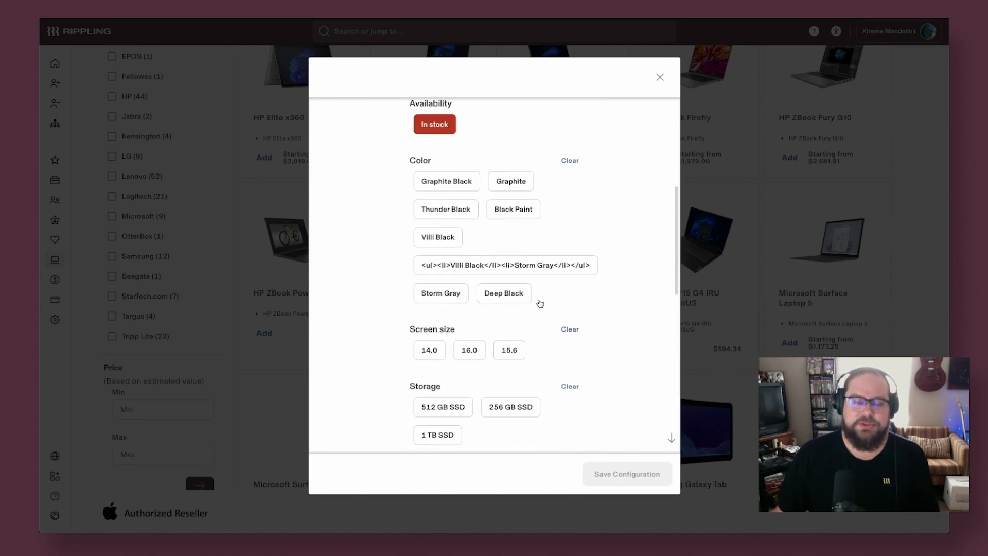
scroll(down, 3)
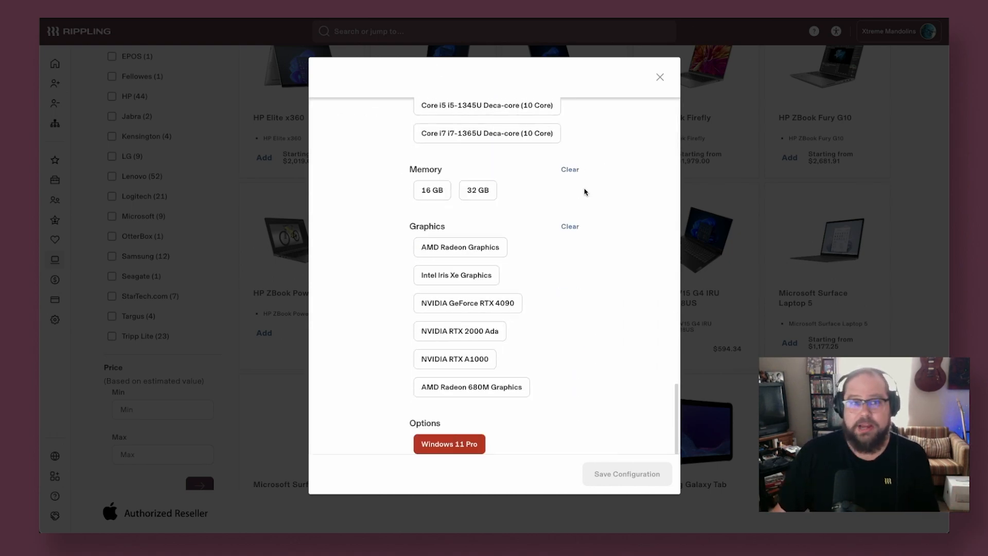
click(660, 76)
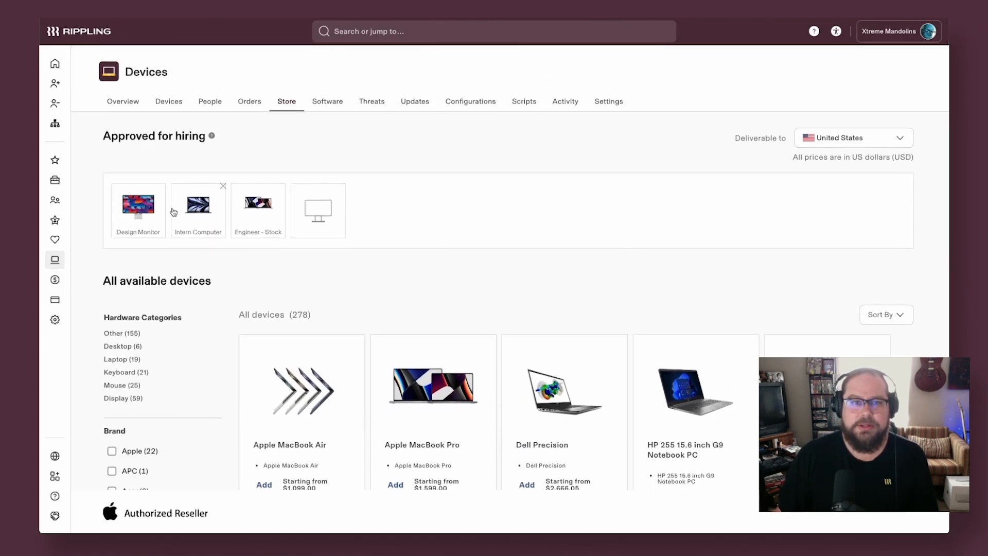
mouse_move(88, 306)
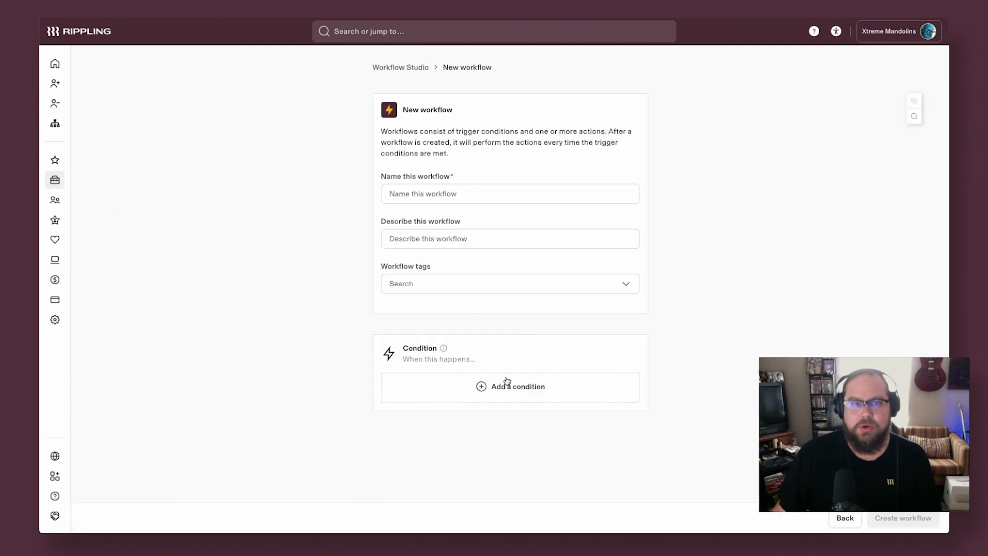
- Add a trigger condition on Encryption status set to fire when it changes
click(509, 385)
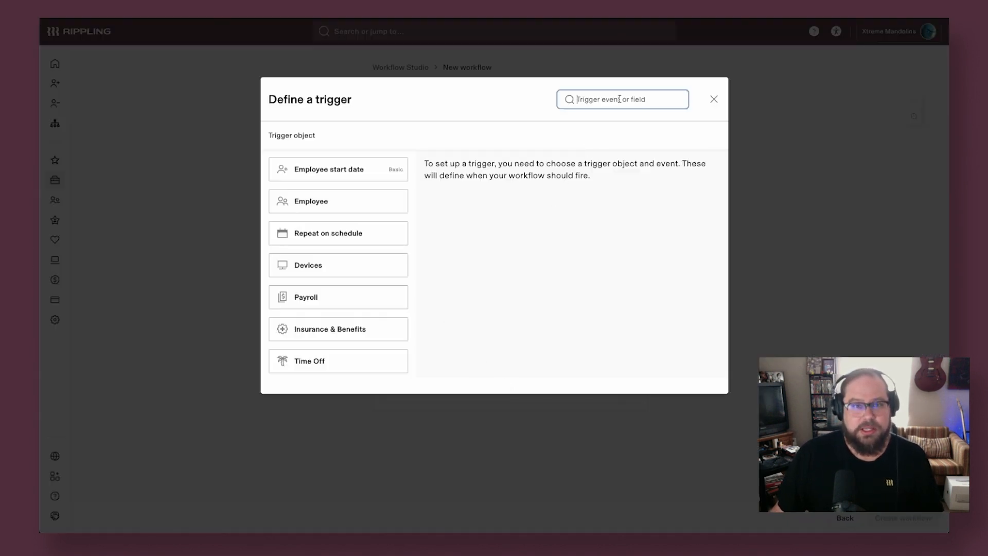
text(encryption)
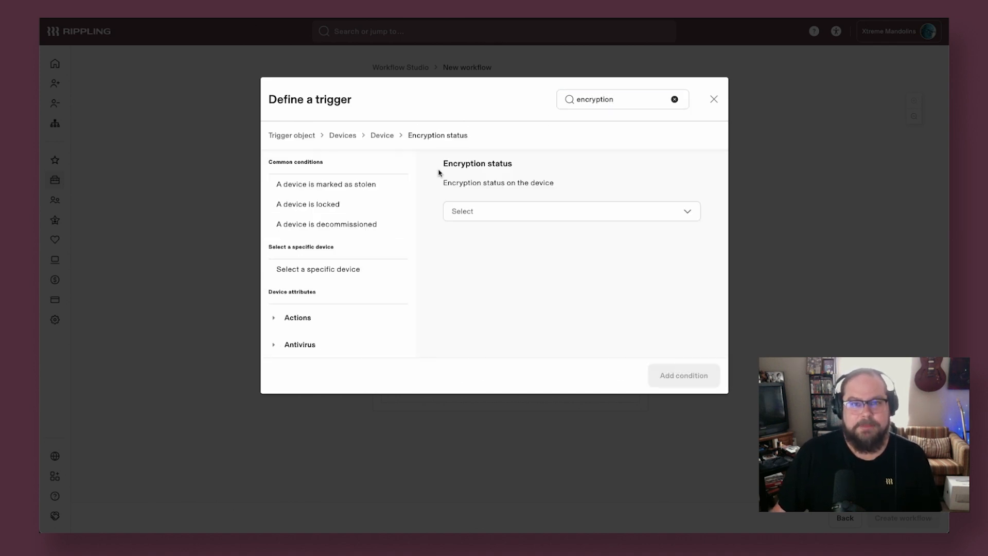
click(570, 210)
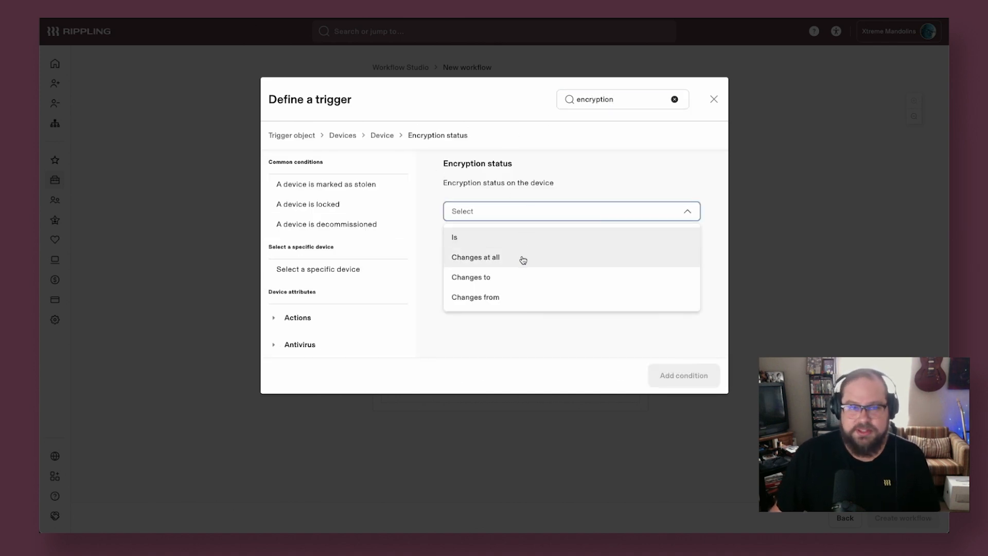
click(475, 257)
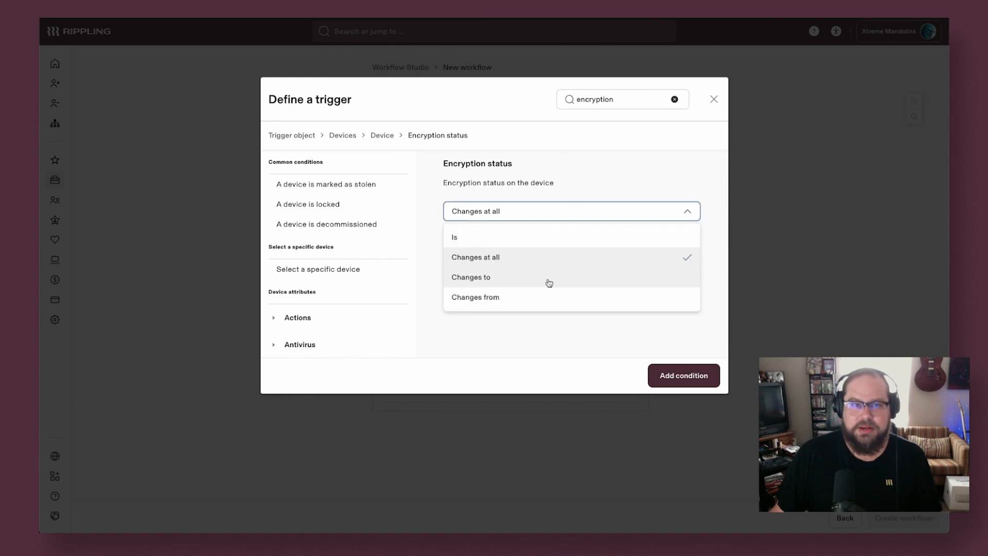
- Refine it to Changes to Decrypted, add the condition, and go to IT Management
click(470, 277)
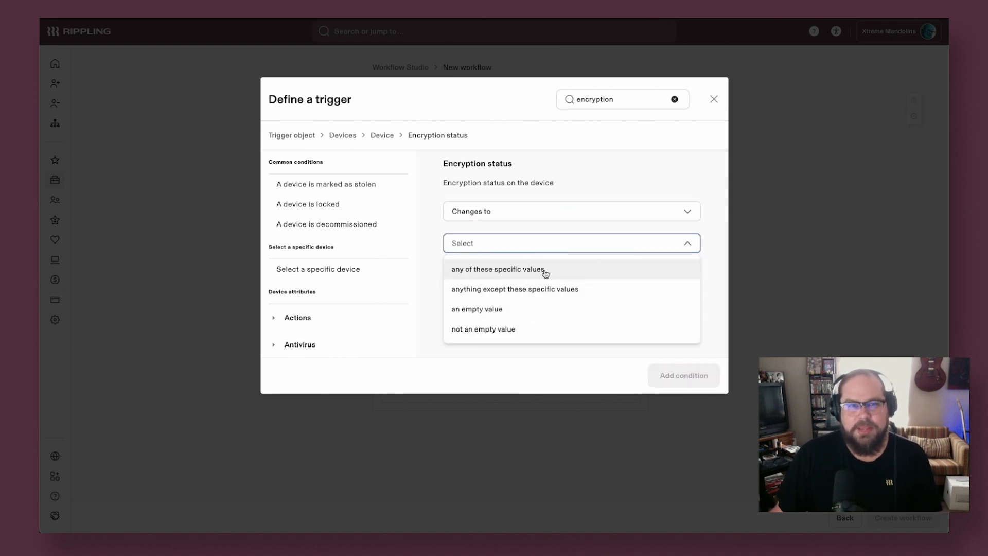
click(497, 268)
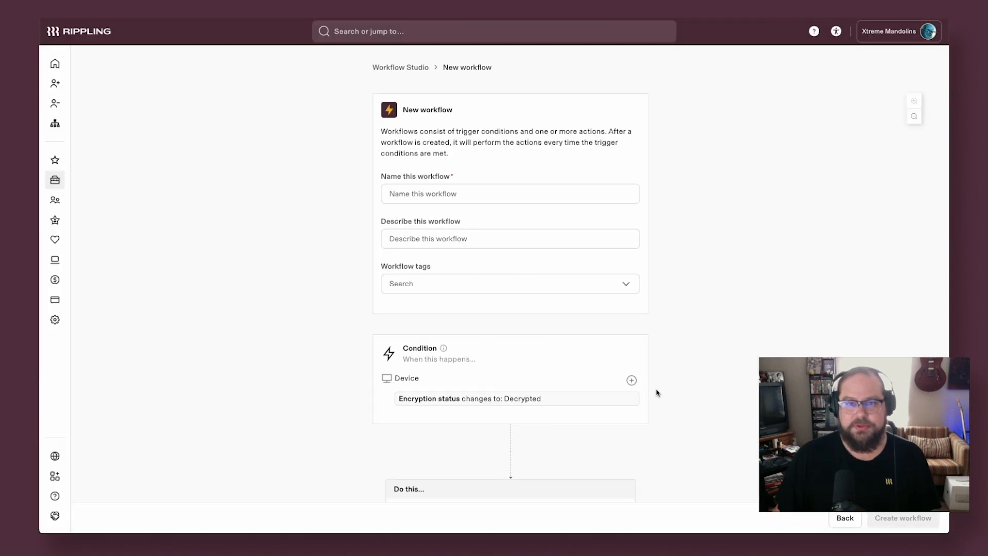
click(509, 488)
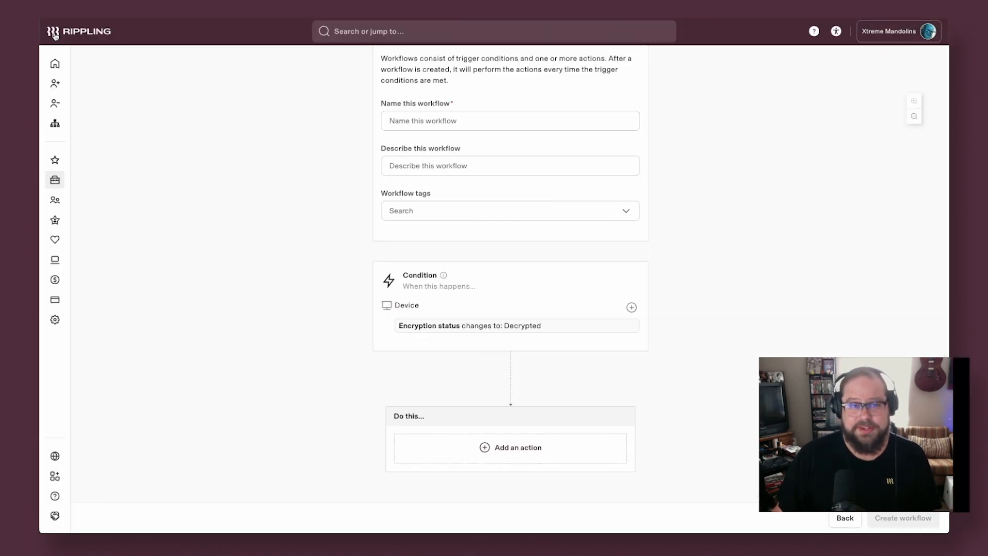
click(54, 260)
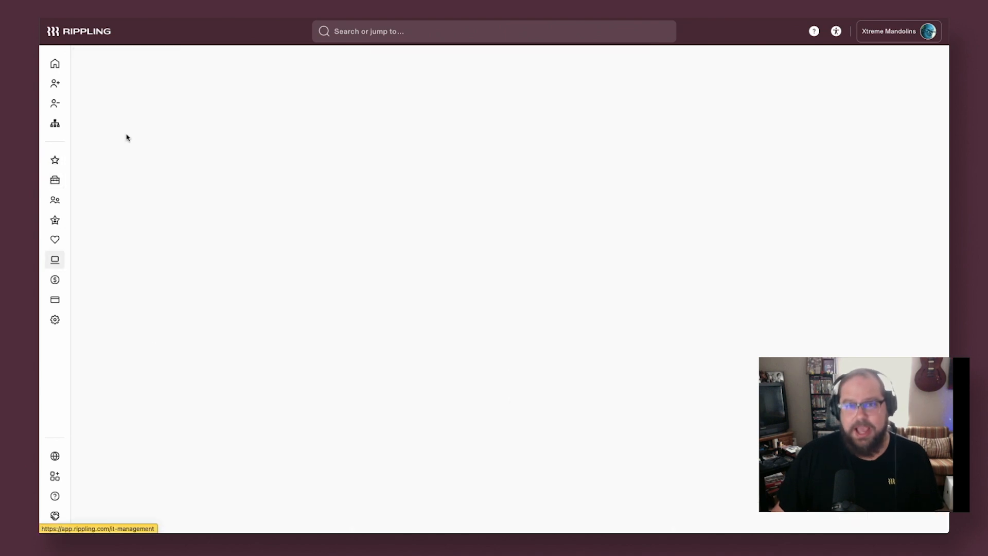
- Review the pending device and app requests in IT Management
click(55, 259)
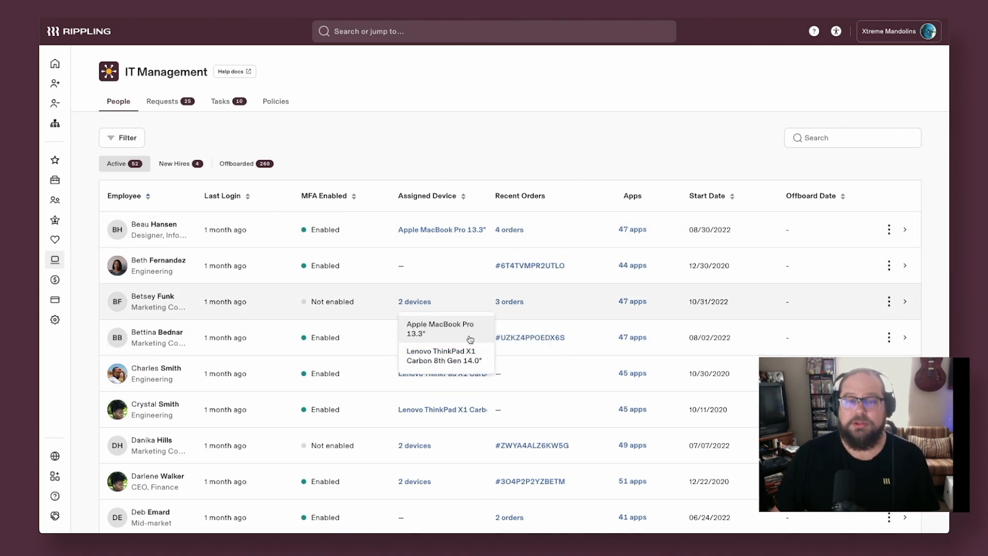
click(163, 101)
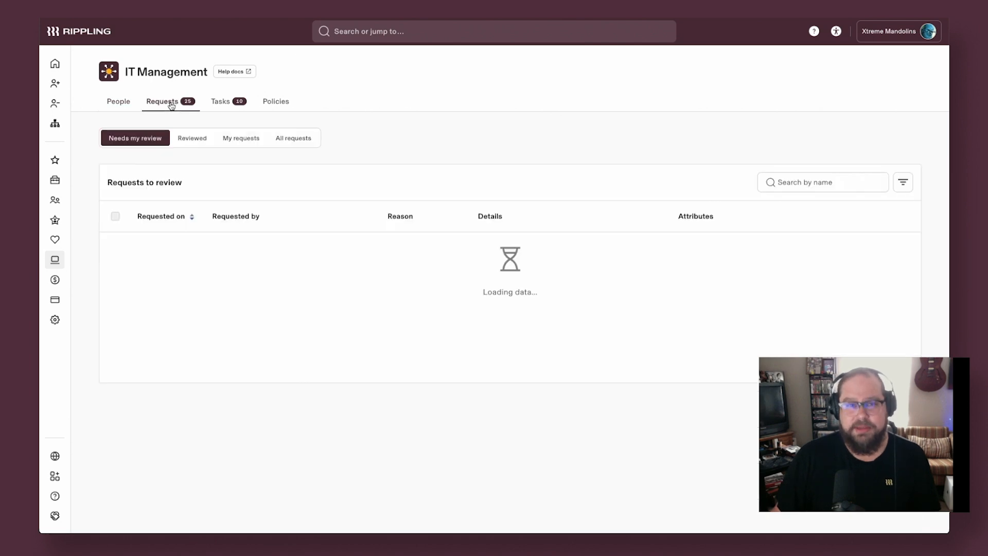
mouse_move(423, 196)
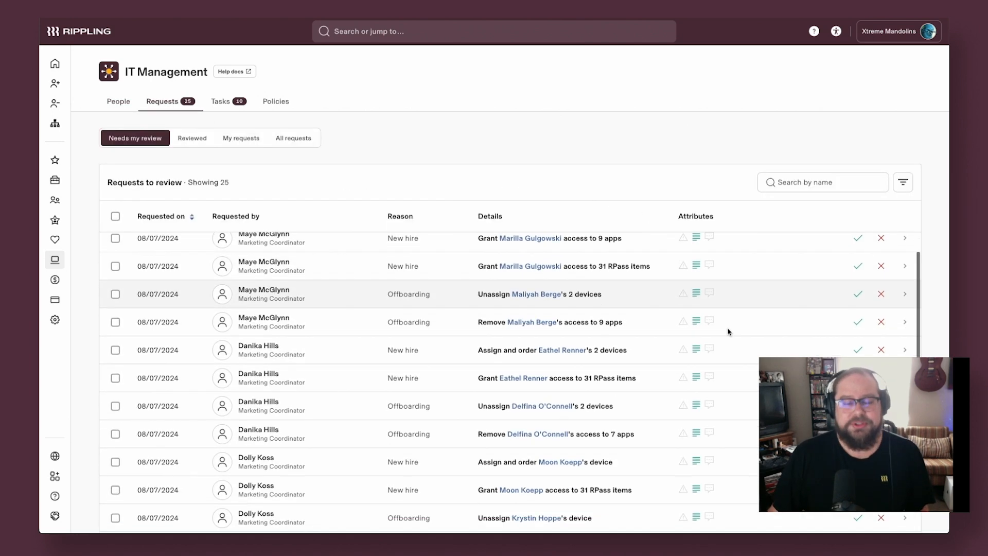
scroll(down, 3)
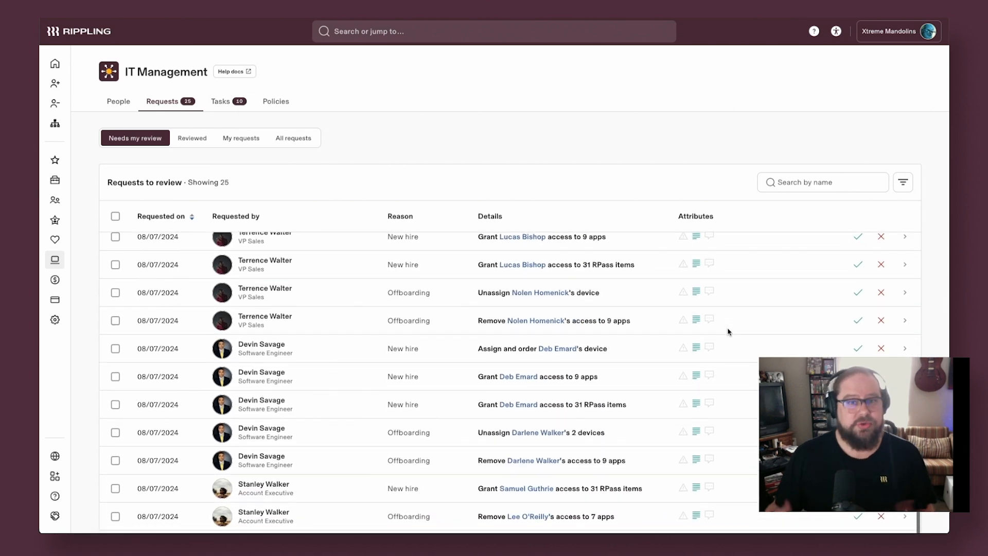
scroll(down, 3)
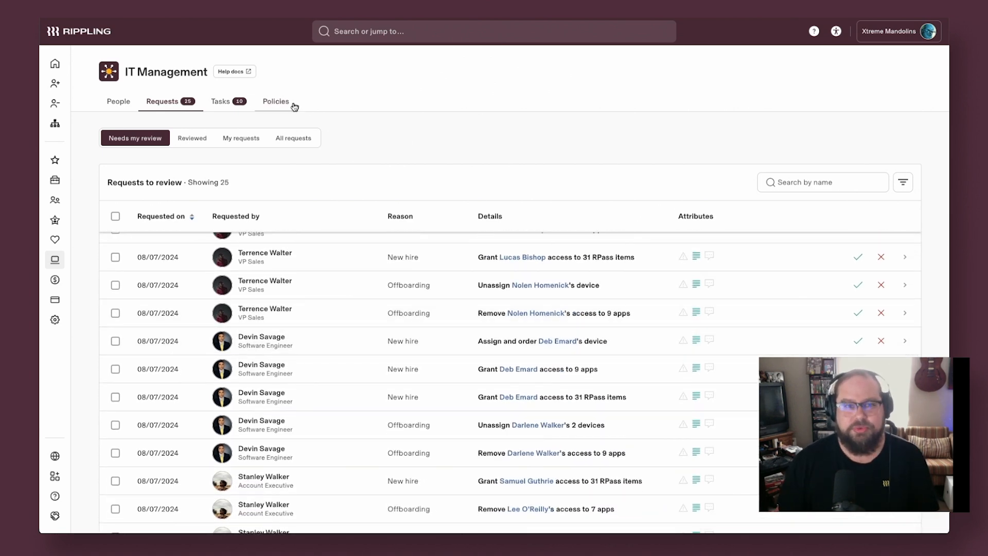
- View the device assignment approval policies
click(275, 101)
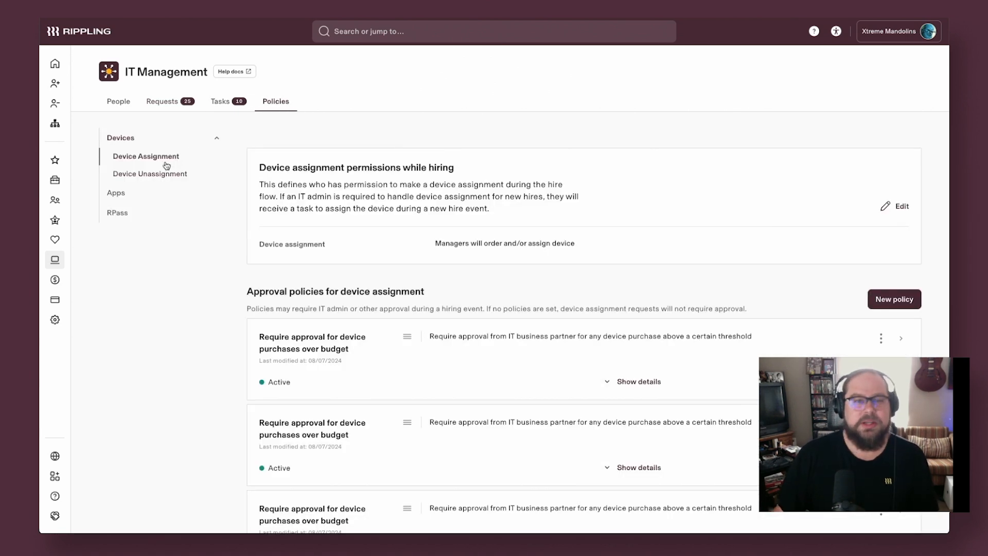
scroll(down, 3)
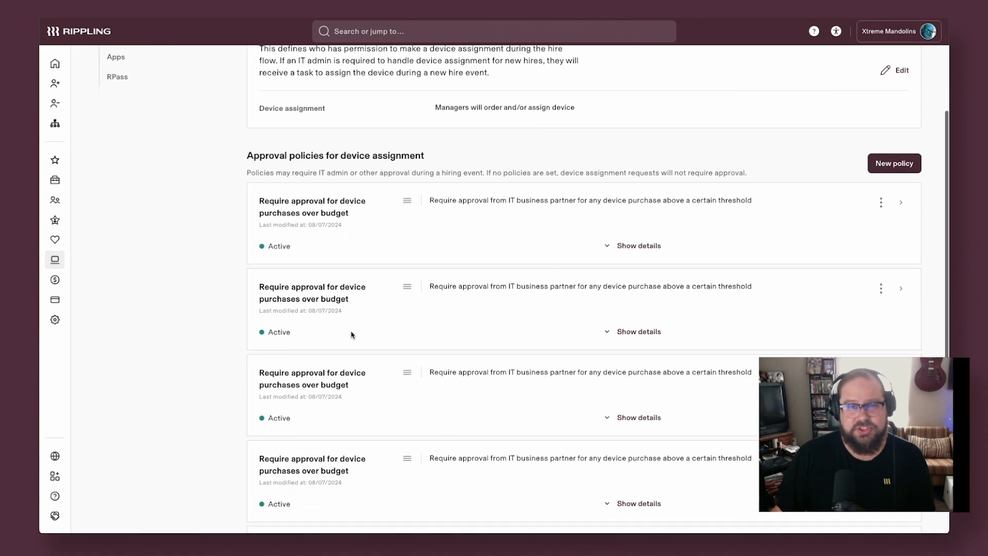